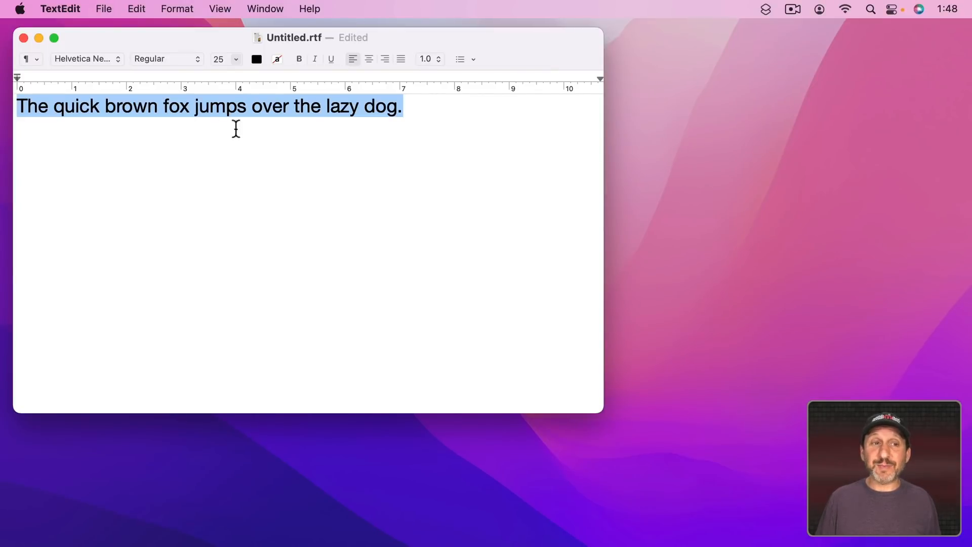
{"action": "mouse_move", "coordinate": [50, 118]}
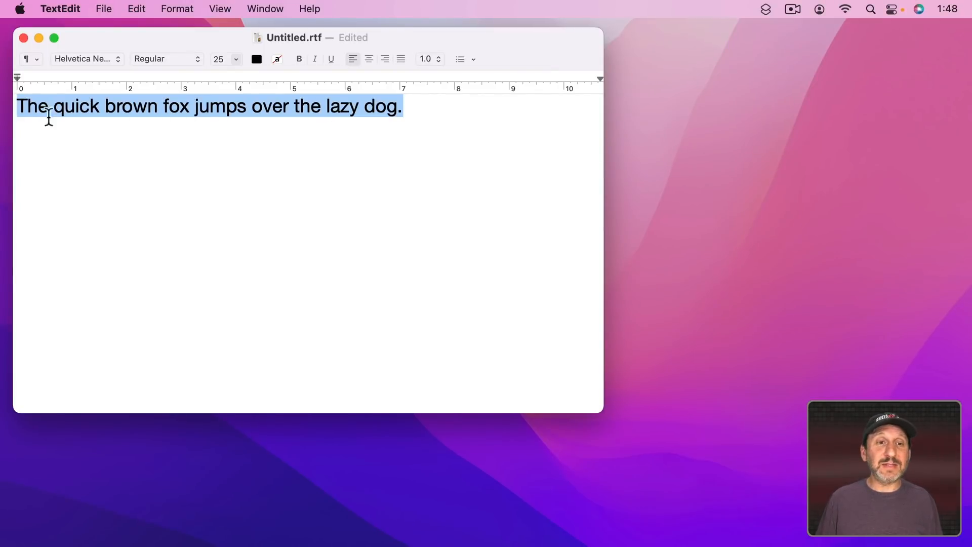
{"action": "mouse_move", "coordinate": [324, 111]}
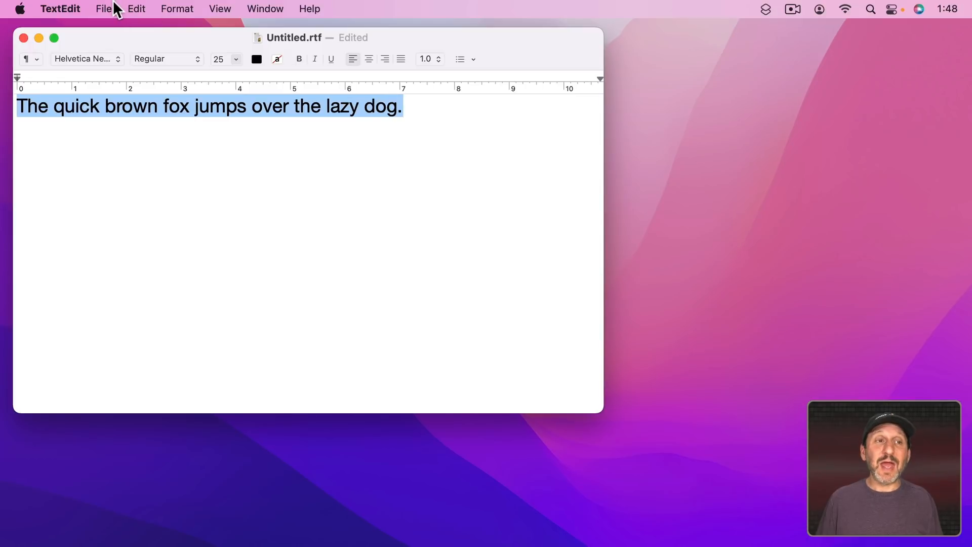
Convert the selected TextEdit sentence to all uppercase via Edit > Transformations.
{"action": "left_click", "coordinate": [136, 9]}
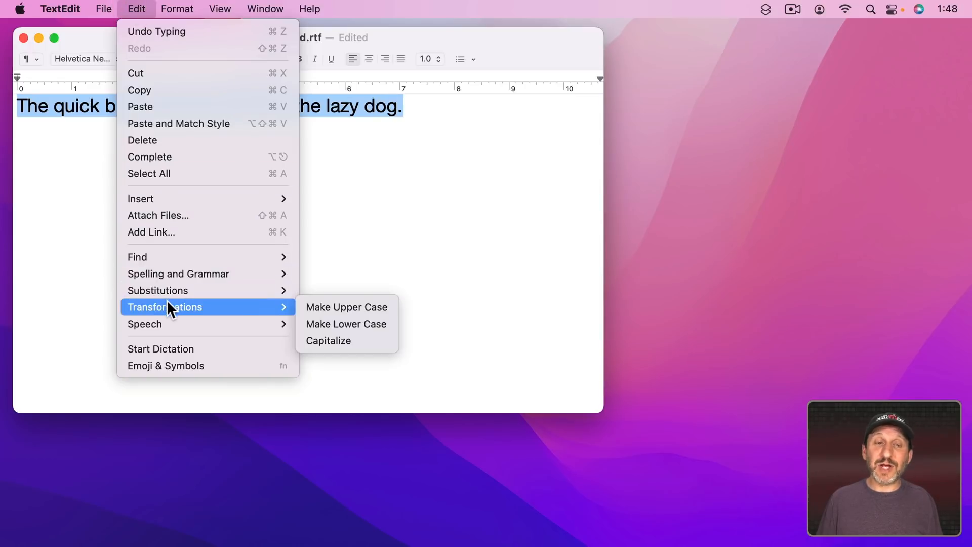
{"action": "mouse_move", "coordinate": [346, 307]}
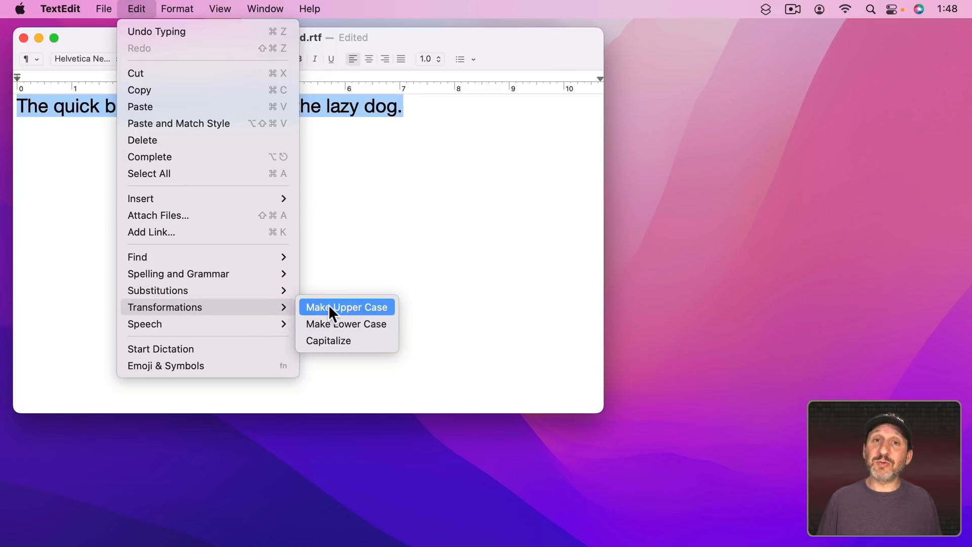
{"action": "mouse_move", "coordinate": [362, 319]}
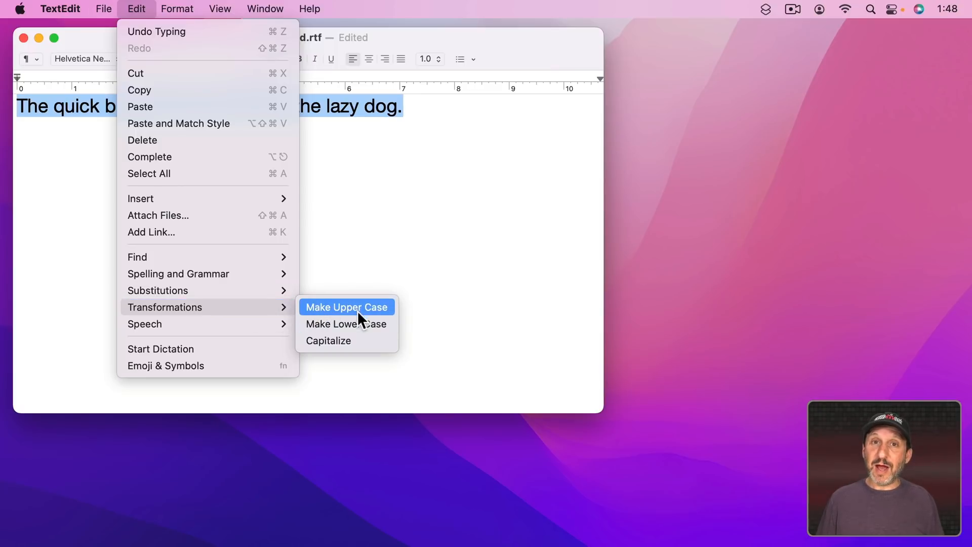
{"action": "mouse_move", "coordinate": [359, 324]}
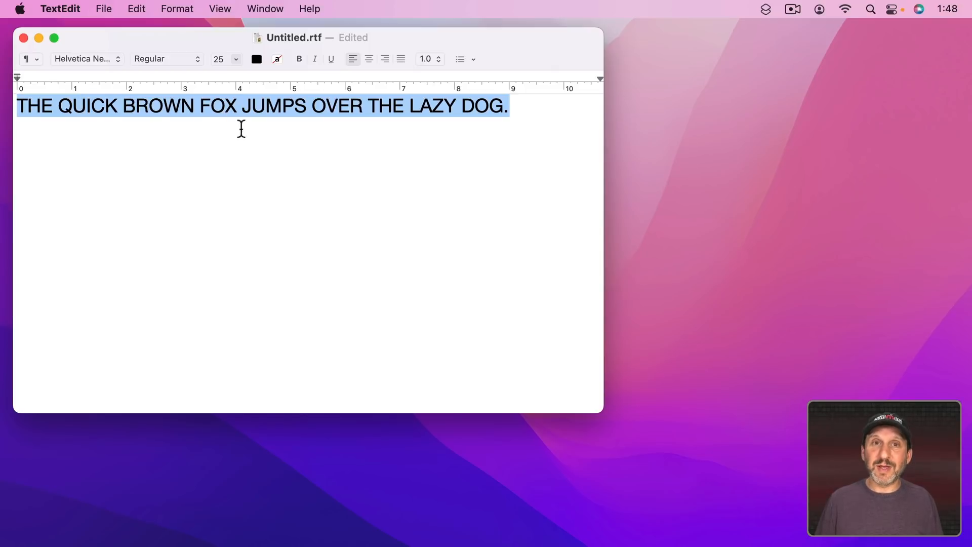
{"action": "mouse_move", "coordinate": [302, 150]}
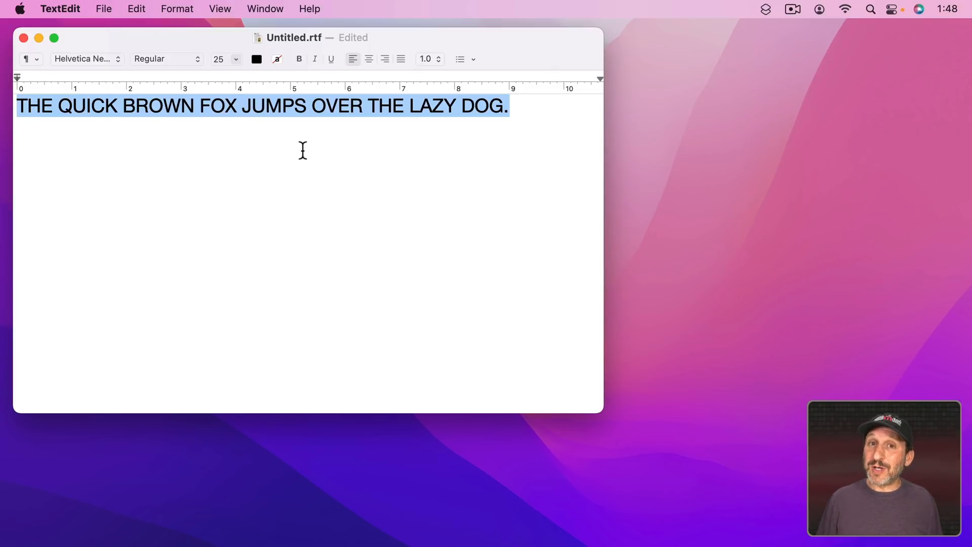
{"action": "mouse_move", "coordinate": [471, 157]}
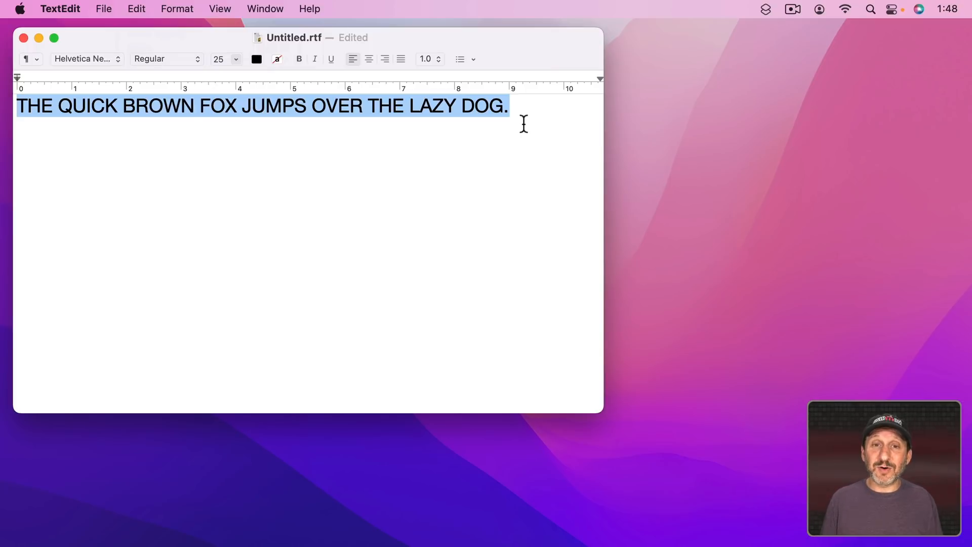
Make the sentence all lowercase, then restore its original sentence case.
{"action": "left_click", "coordinate": [135, 9]}
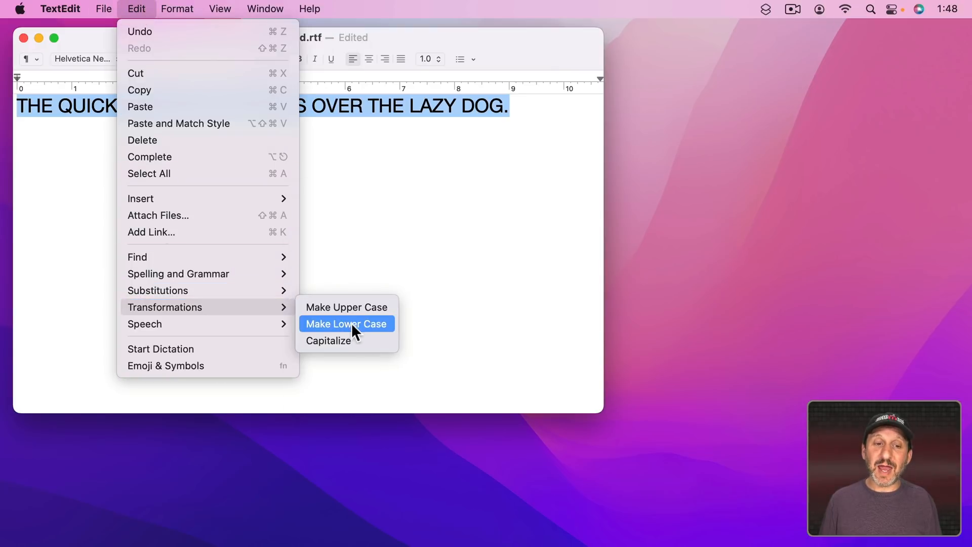
{"action": "left_click", "coordinate": [346, 324]}
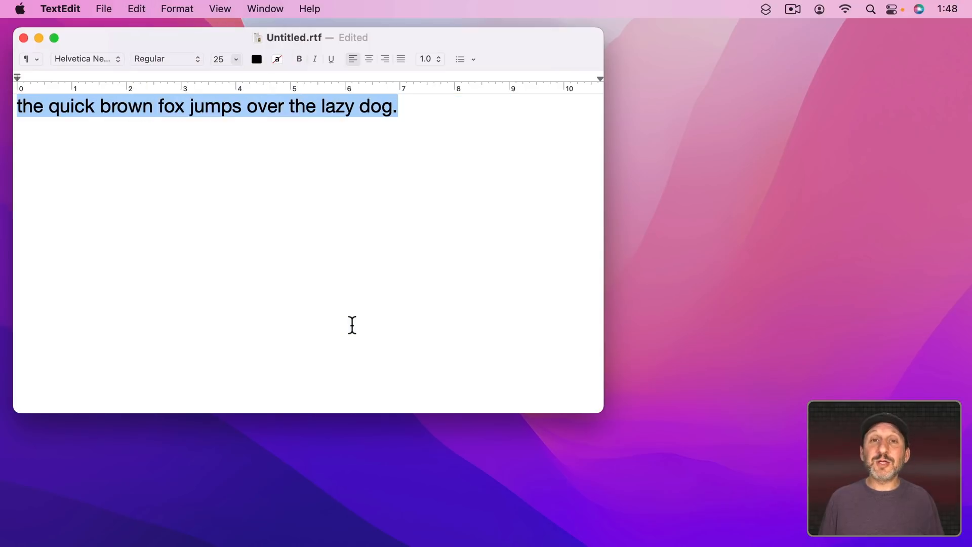
{"action": "mouse_move", "coordinate": [279, 121]}
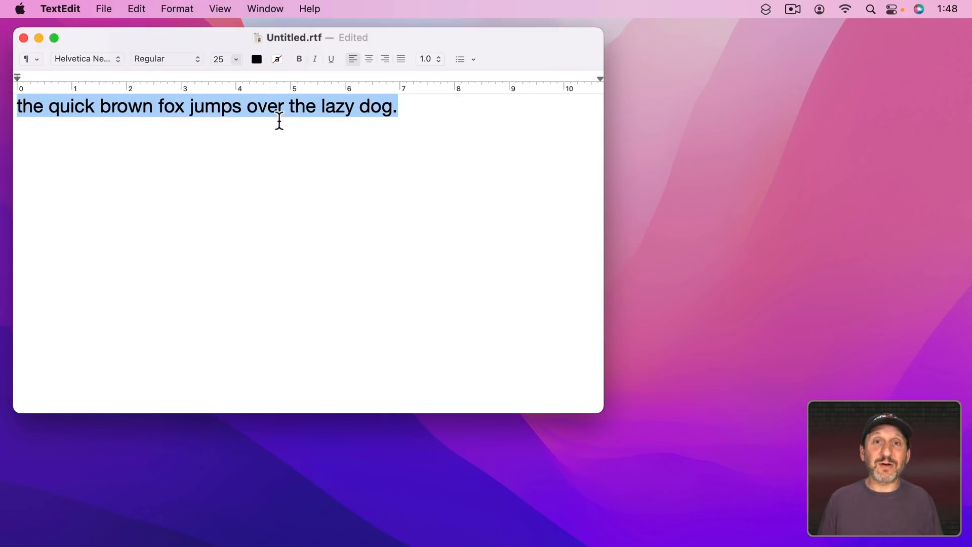
{"action": "left_click", "coordinate": [22, 105]}
{"action": "type", "text": "T"}
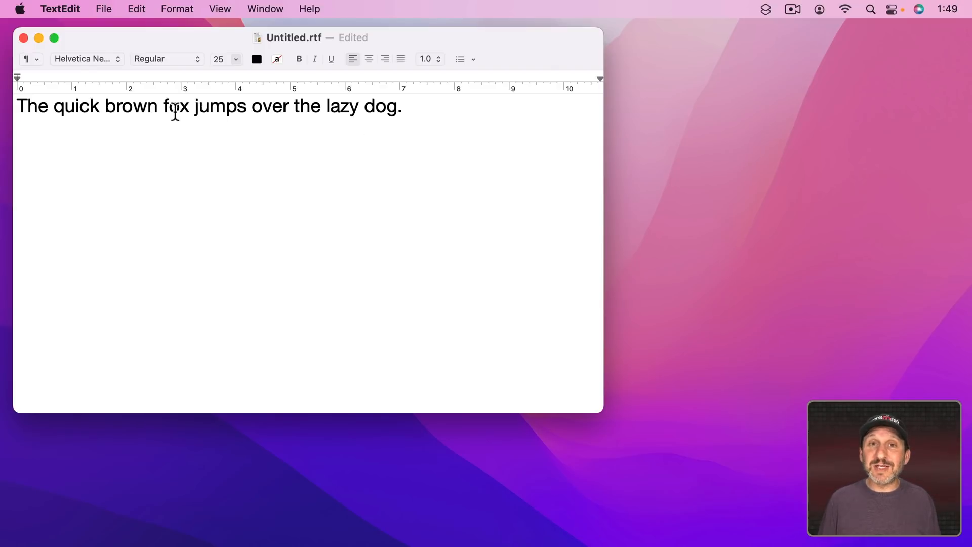
Capitalize every word, then hand-correct 'The' before Lazy to lowercase 'the'.
{"action": "left_click", "coordinate": [135, 9]}
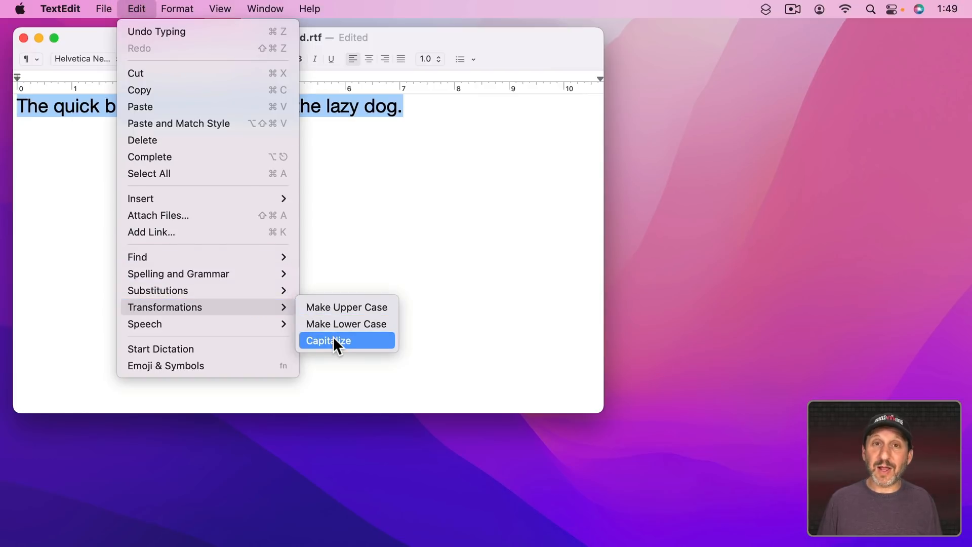
{"action": "left_click", "coordinate": [327, 340]}
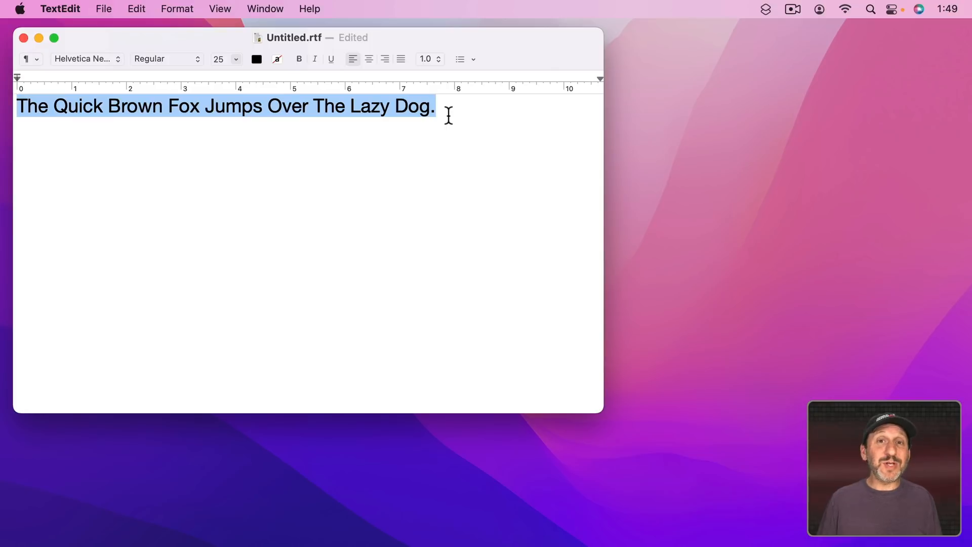
{"action": "mouse_move", "coordinate": [395, 145]}
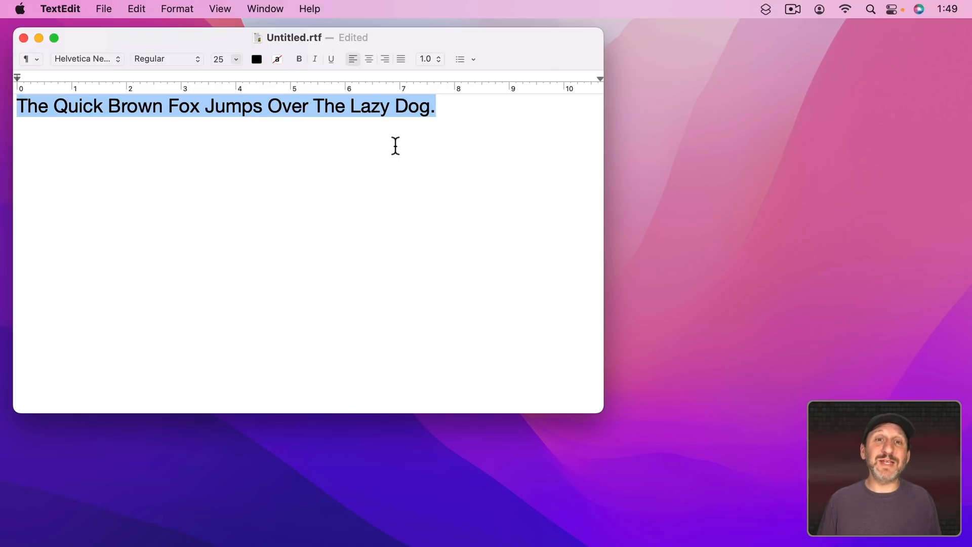
{"action": "mouse_move", "coordinate": [323, 108]}
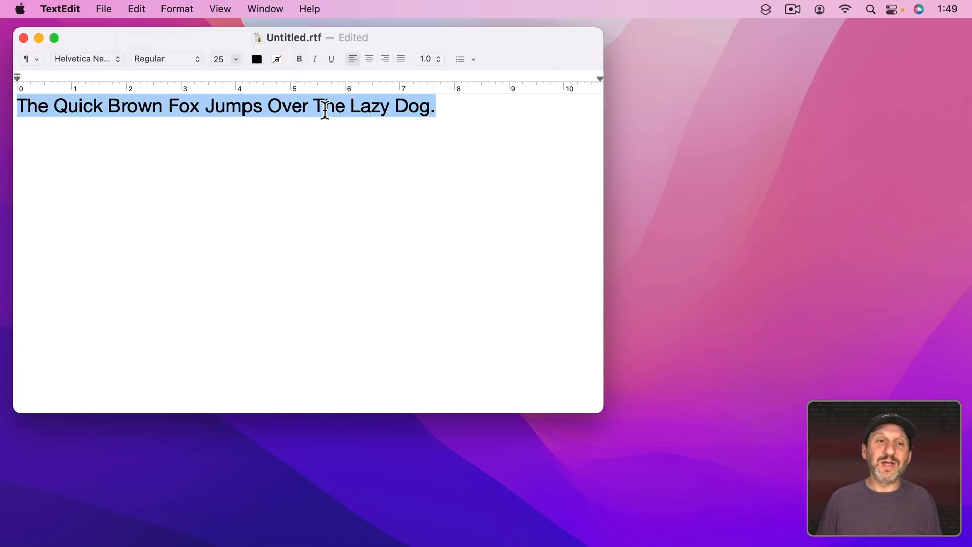
{"action": "left_click", "coordinate": [317, 105]}
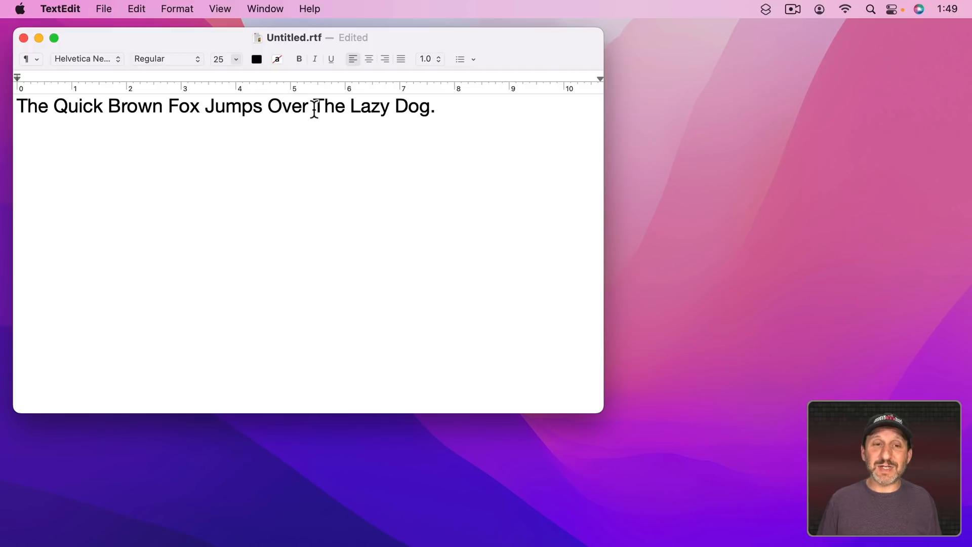
{"action": "type", "text": "t"}
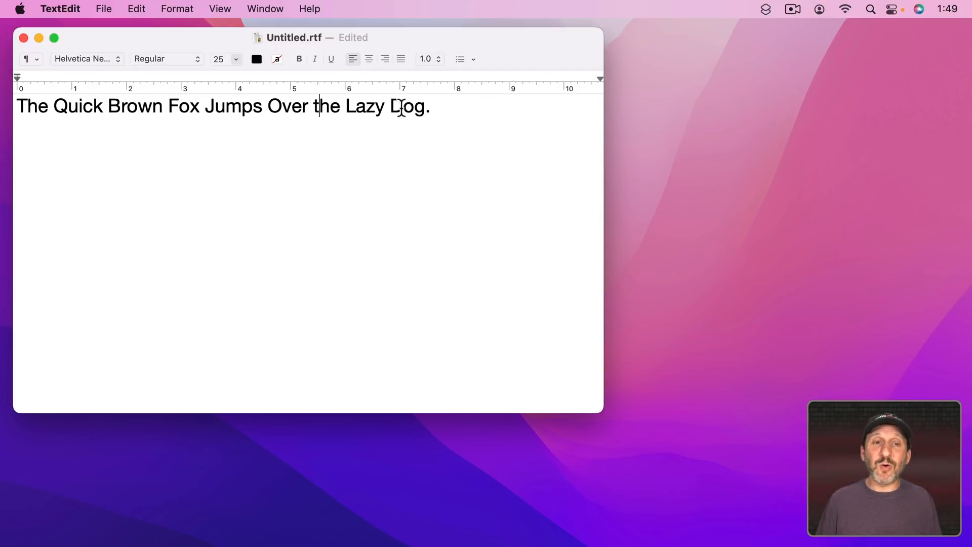
{"action": "mouse_move", "coordinate": [133, 233]}
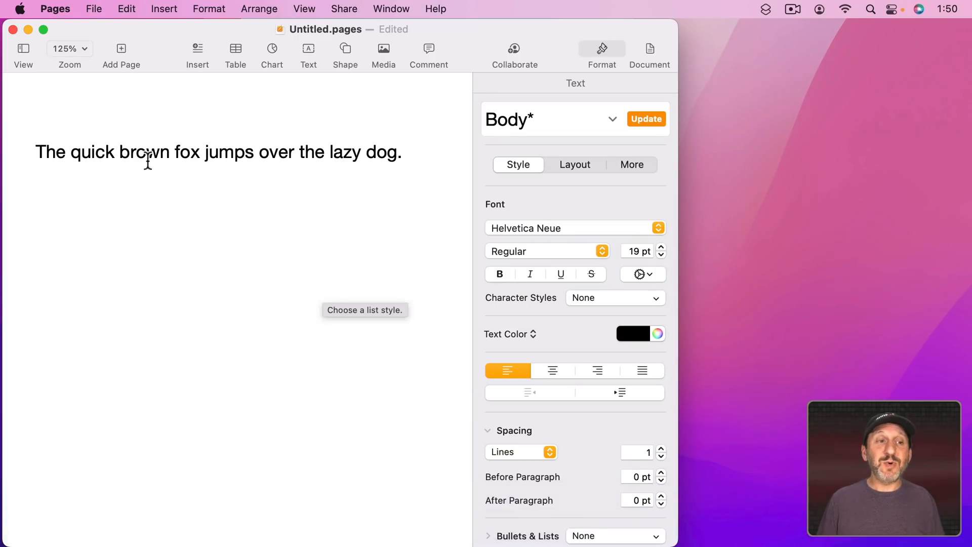
{"action": "mouse_move", "coordinate": [424, 164]}
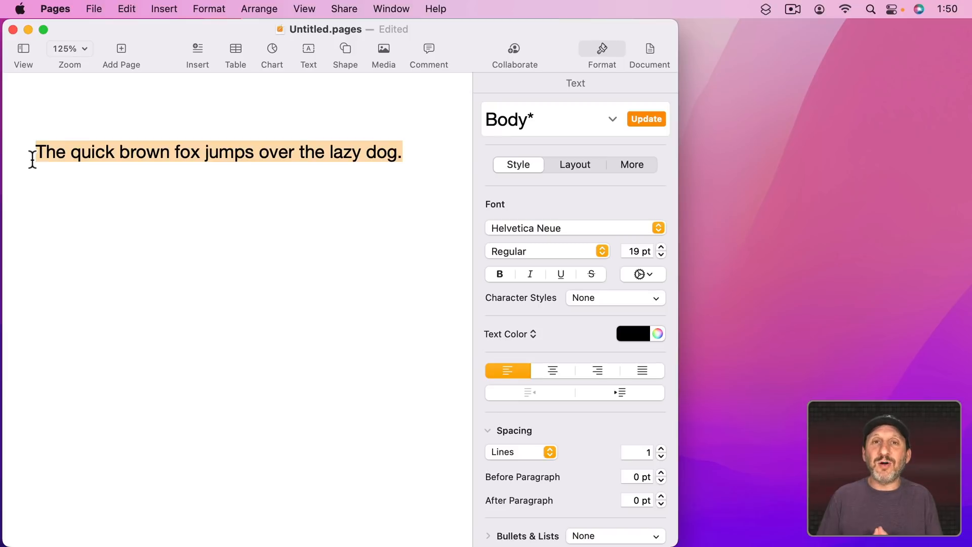
Select the whole fox sentence in the Pages document.
{"action": "left_click", "coordinate": [126, 10]}
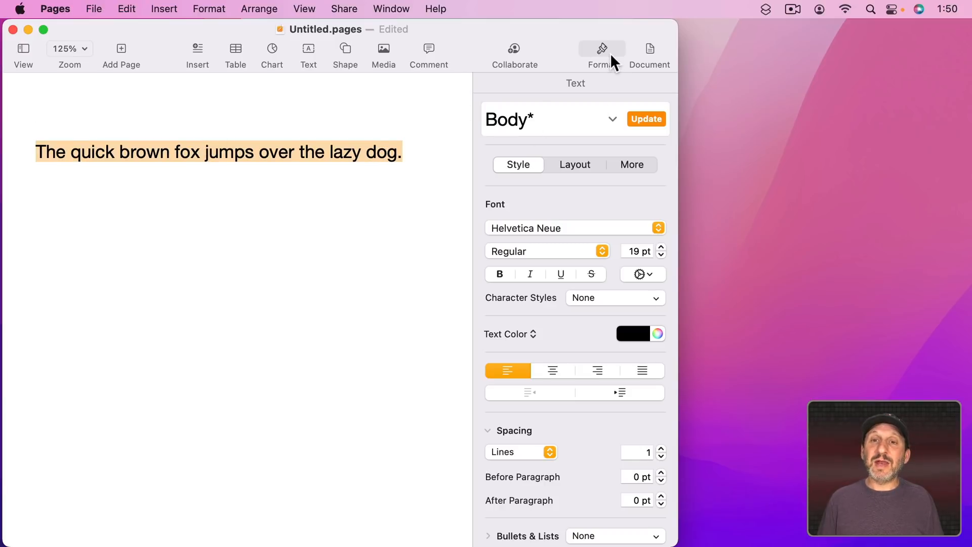
{"action": "mouse_move", "coordinate": [642, 281]}
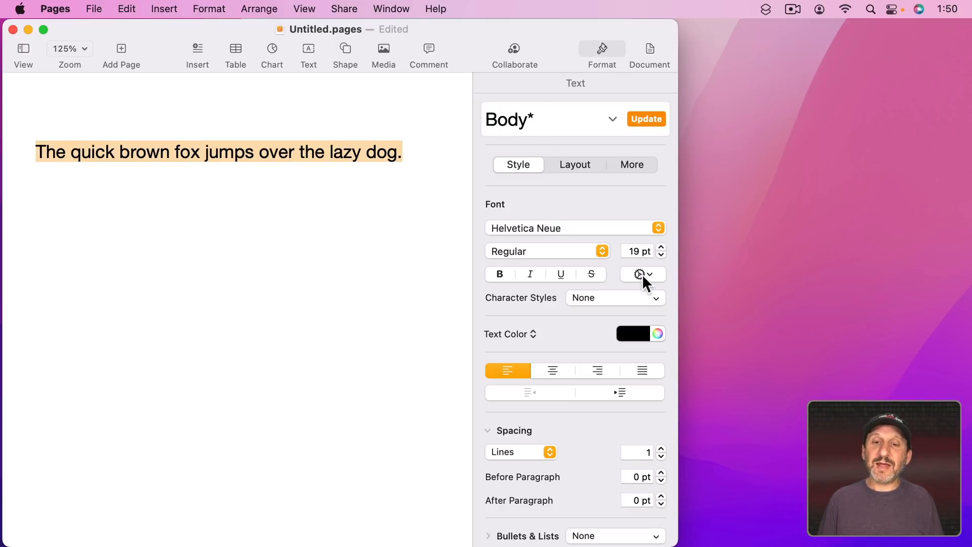
In Advanced Options, set Capitalization to All Caps, then back to None.
{"action": "left_click", "coordinate": [638, 274]}
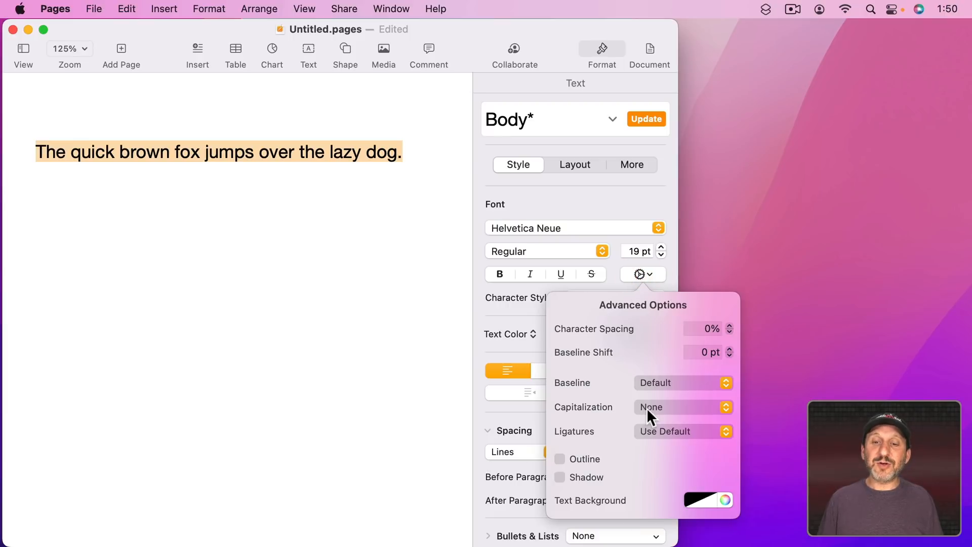
{"action": "left_click", "coordinate": [681, 407]}
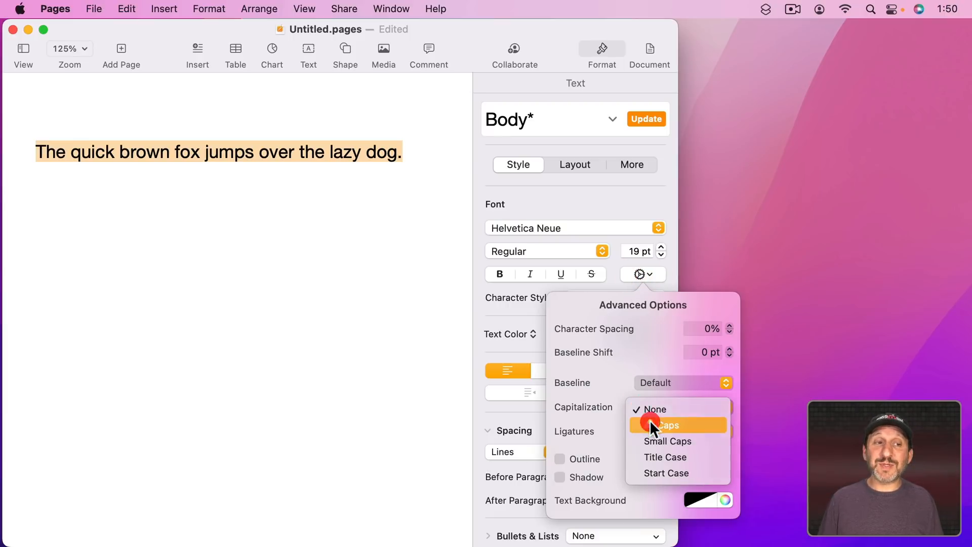
{"action": "left_click", "coordinate": [664, 424]}
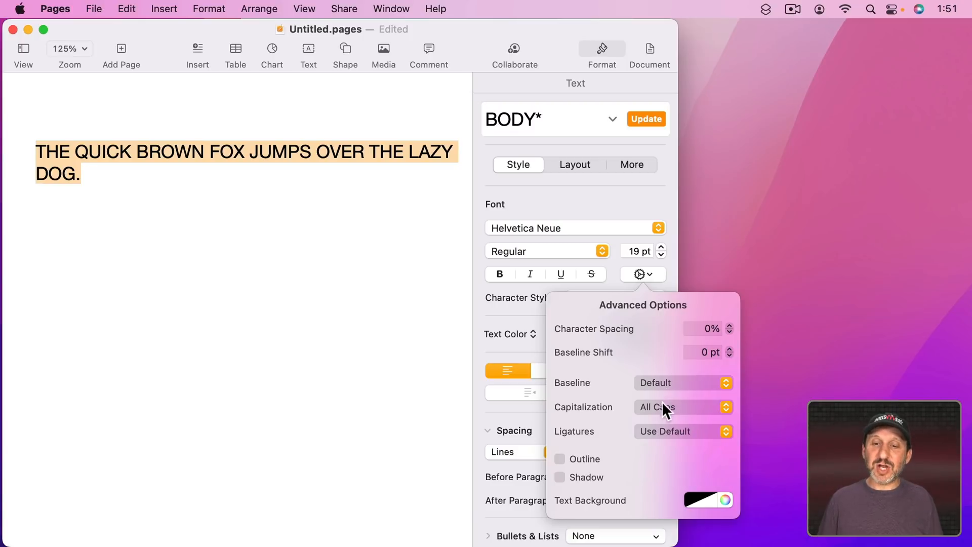
{"action": "left_click", "coordinate": [681, 407]}
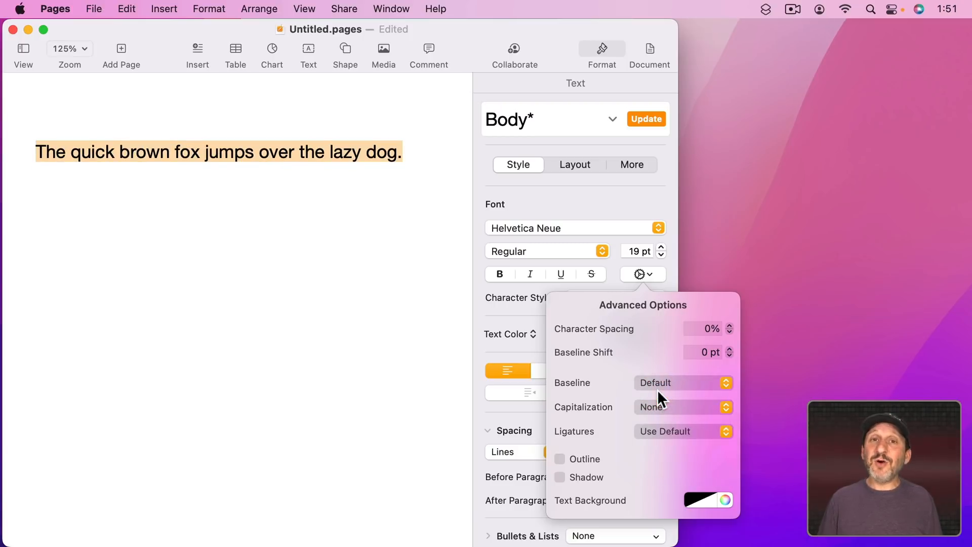
{"action": "mouse_move", "coordinate": [660, 397]}
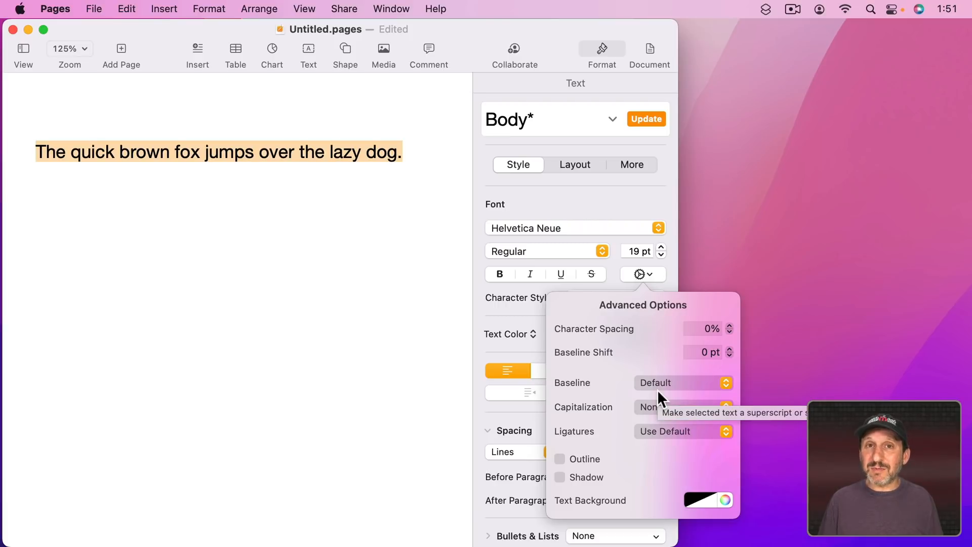
Set Capitalization to Start Case, then to Title Case.
{"action": "left_click", "coordinate": [682, 407]}
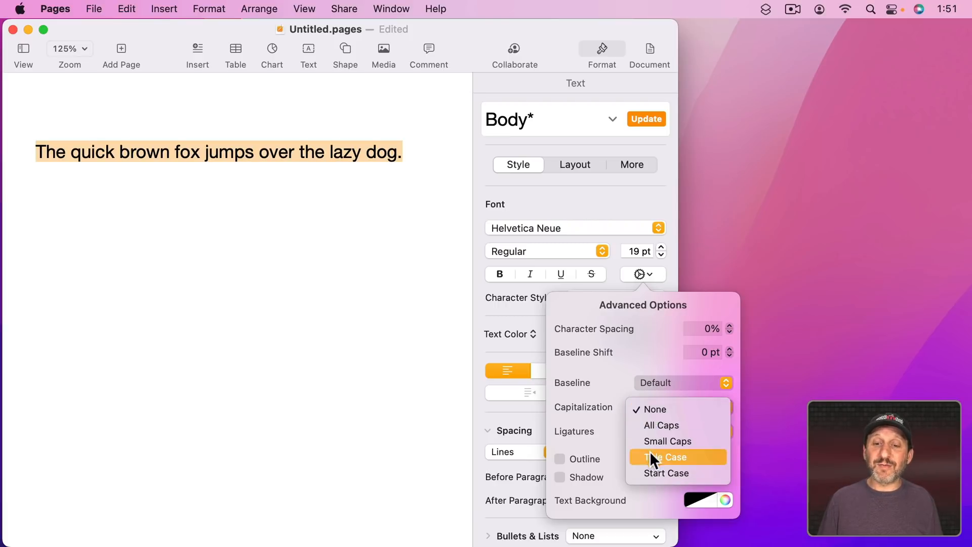
{"action": "left_click", "coordinate": [665, 472]}
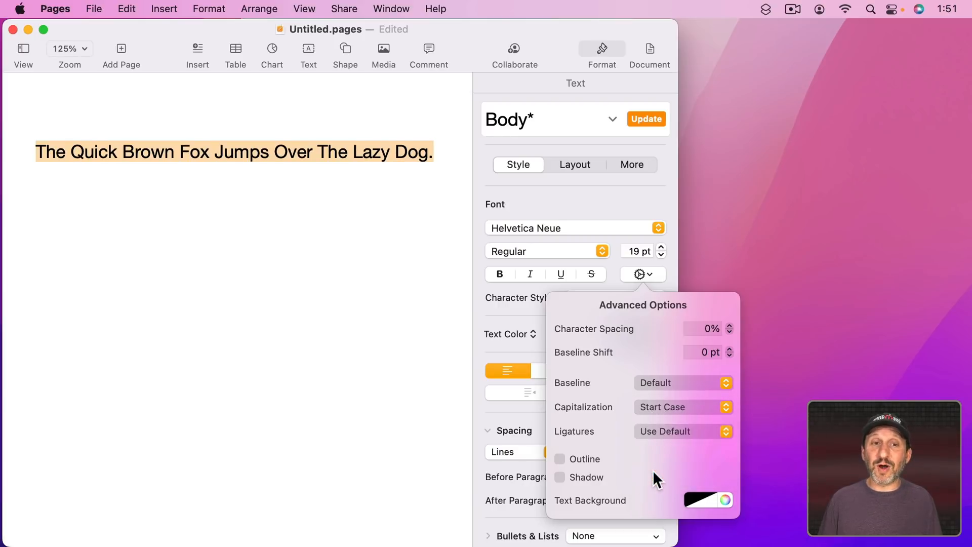
{"action": "left_click", "coordinate": [681, 407]}
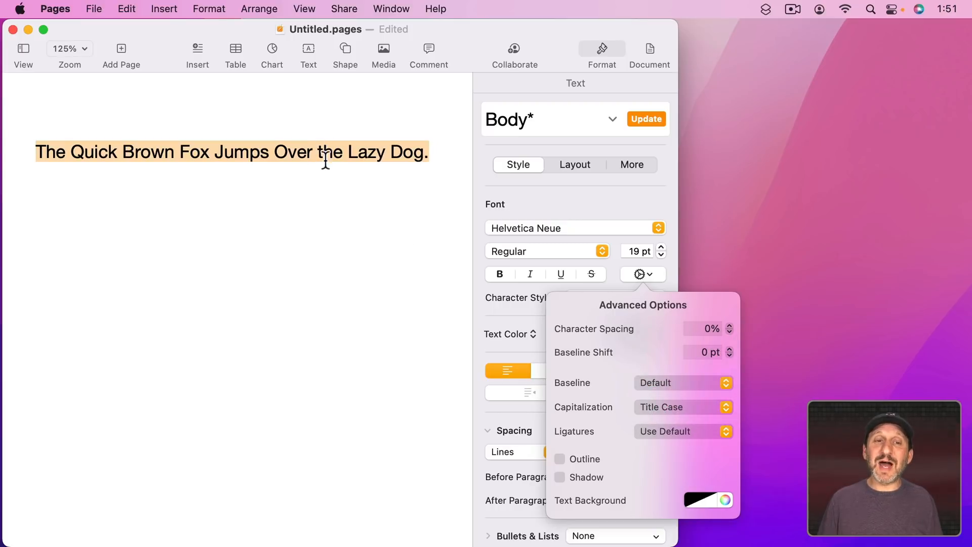
{"action": "mouse_move", "coordinate": [604, 382]}
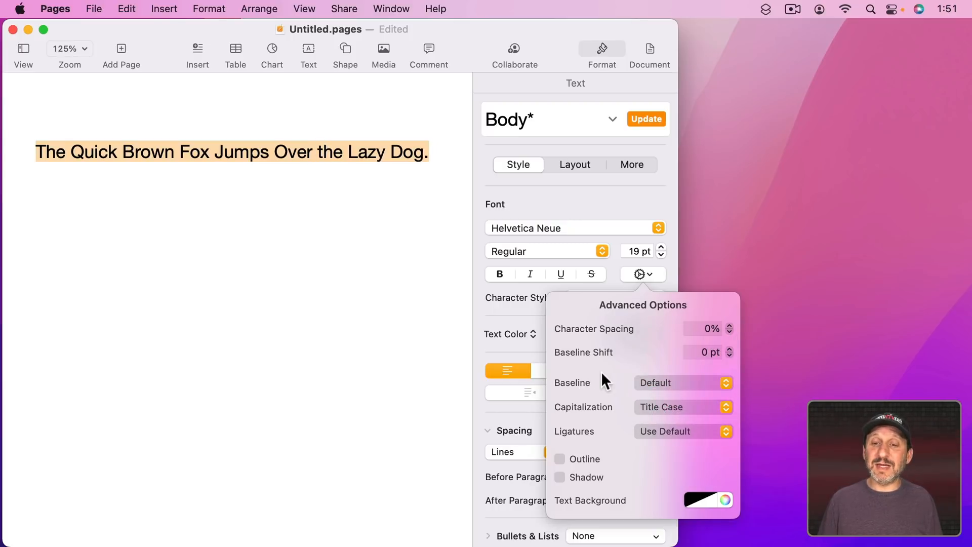
Set Capitalization to Small Caps, then back to None.
{"action": "left_click", "coordinate": [683, 407]}
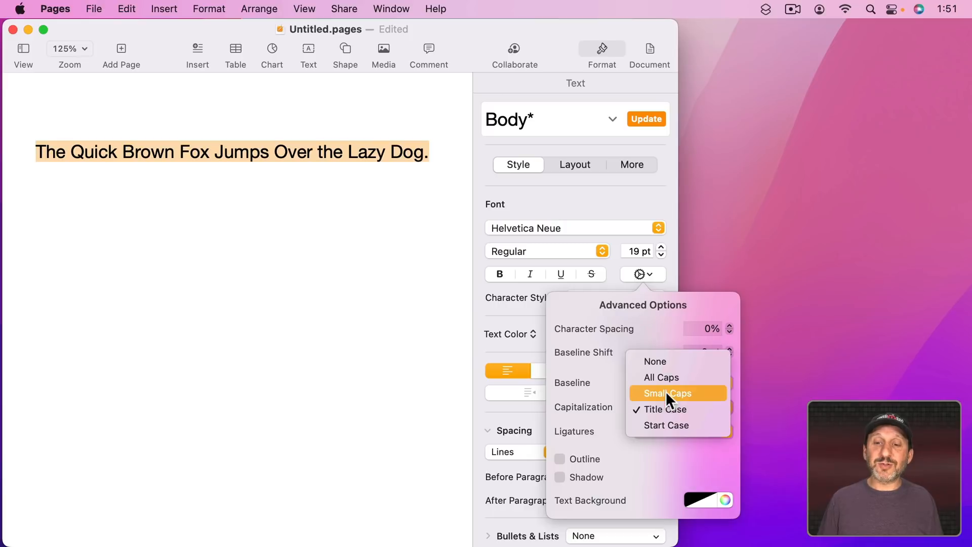
{"action": "left_click", "coordinate": [667, 392]}
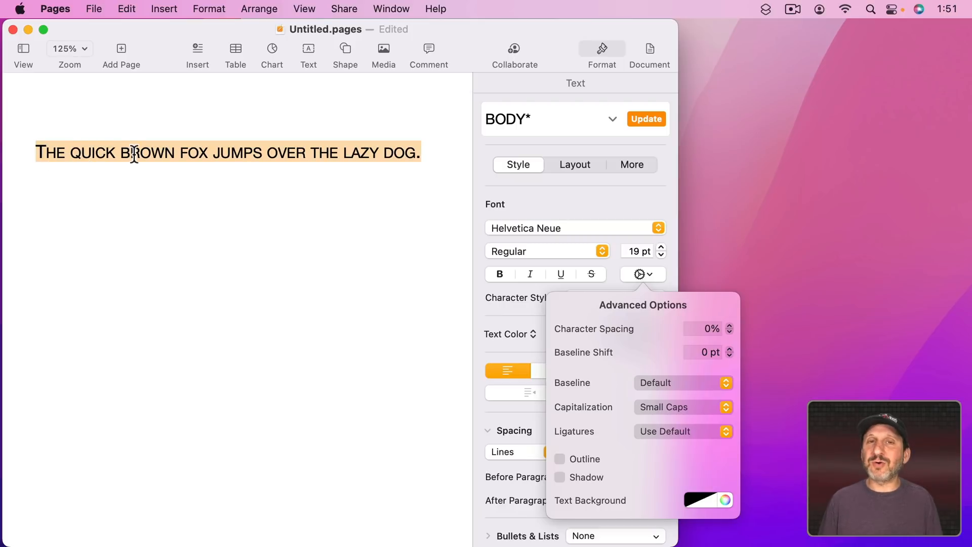
{"action": "left_click", "coordinate": [684, 407]}
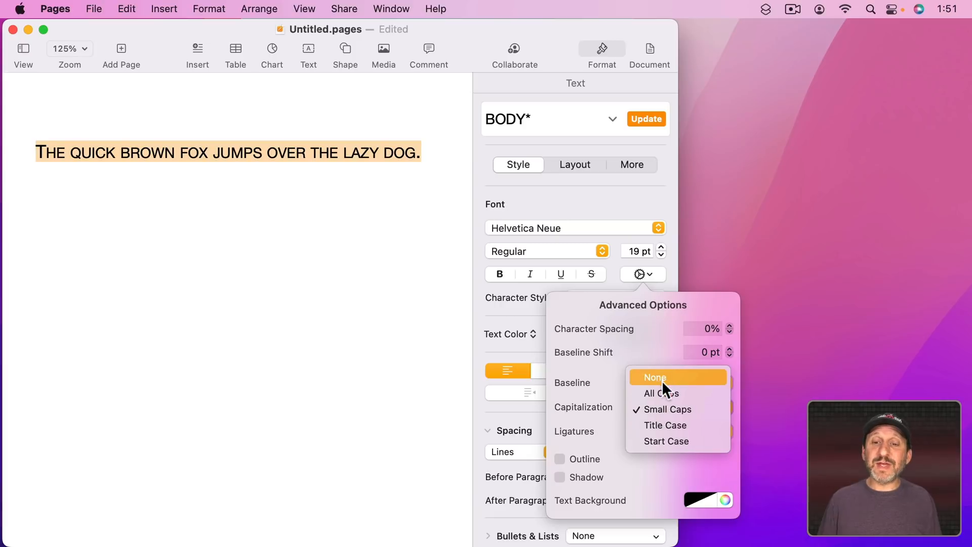
{"action": "left_click", "coordinate": [655, 376]}
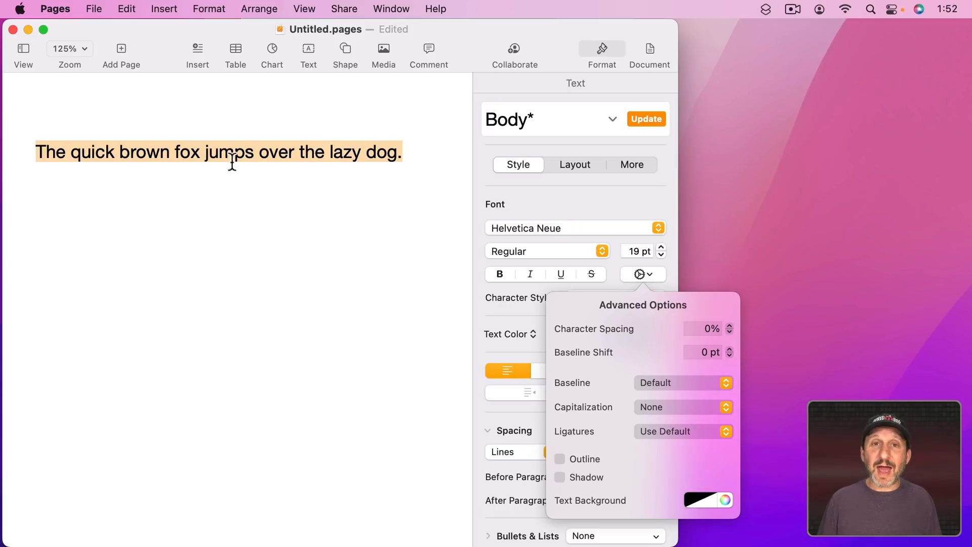
{"action": "mouse_move", "coordinate": [185, 158]}
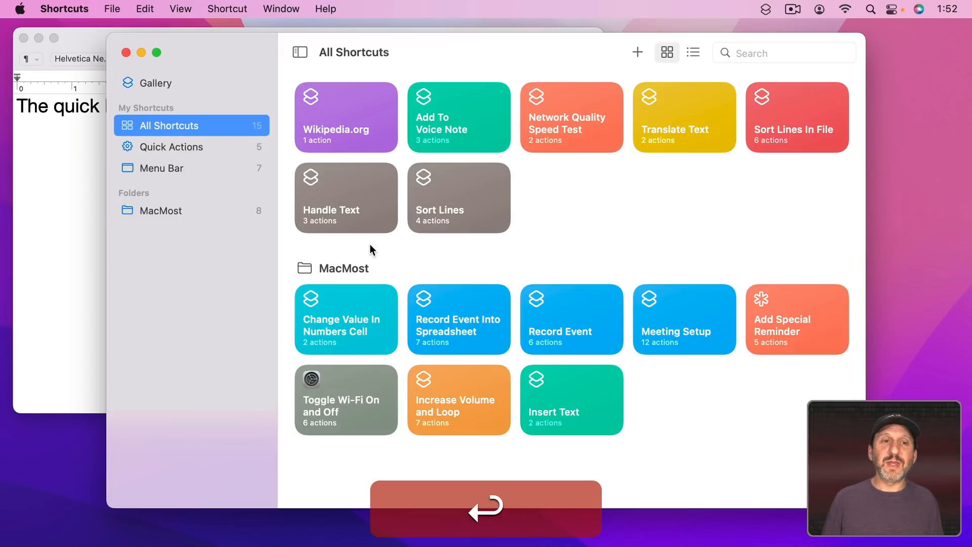
Create a new empty shortcut named Text Transform.
{"action": "left_click", "coordinate": [637, 52]}
{"action": "type", "text": "Text Transform"}
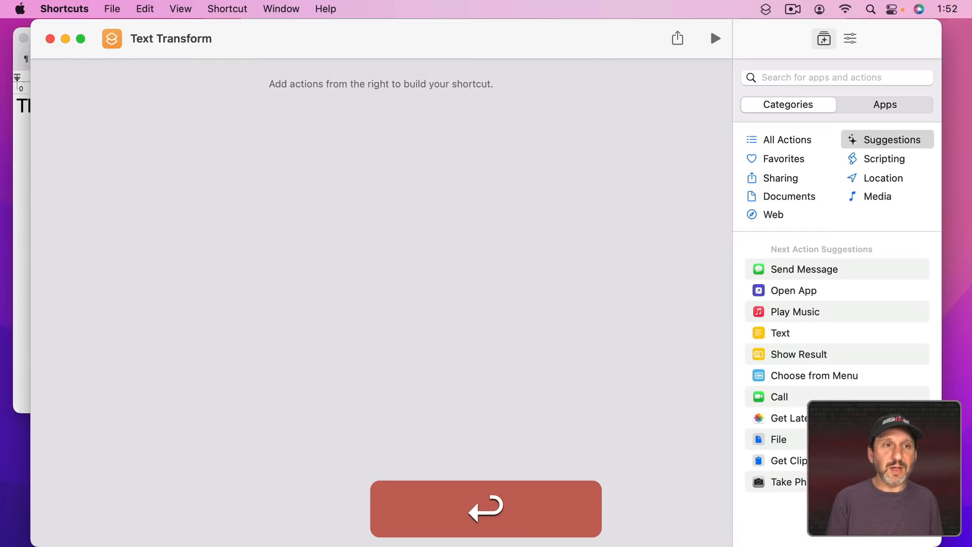
In Shortcut Details, enable Use as Quick Action and Provide Output.
{"action": "left_click", "coordinate": [849, 39]}
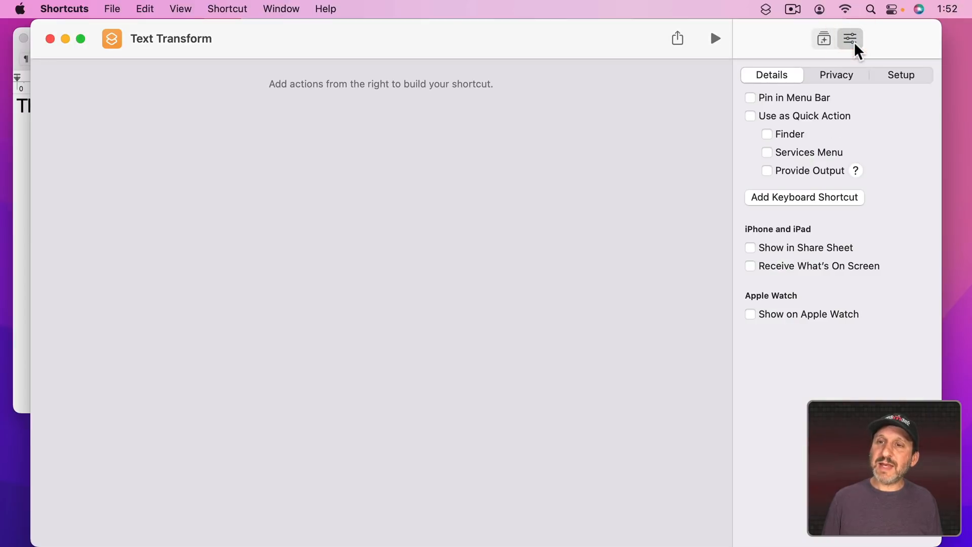
{"action": "left_click", "coordinate": [750, 115]}
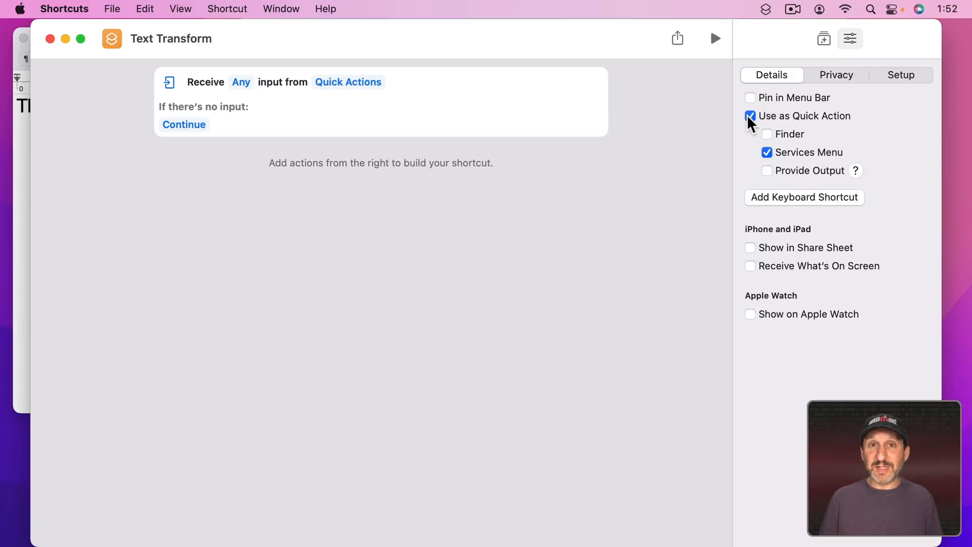
{"action": "mouse_move", "coordinate": [773, 179]}
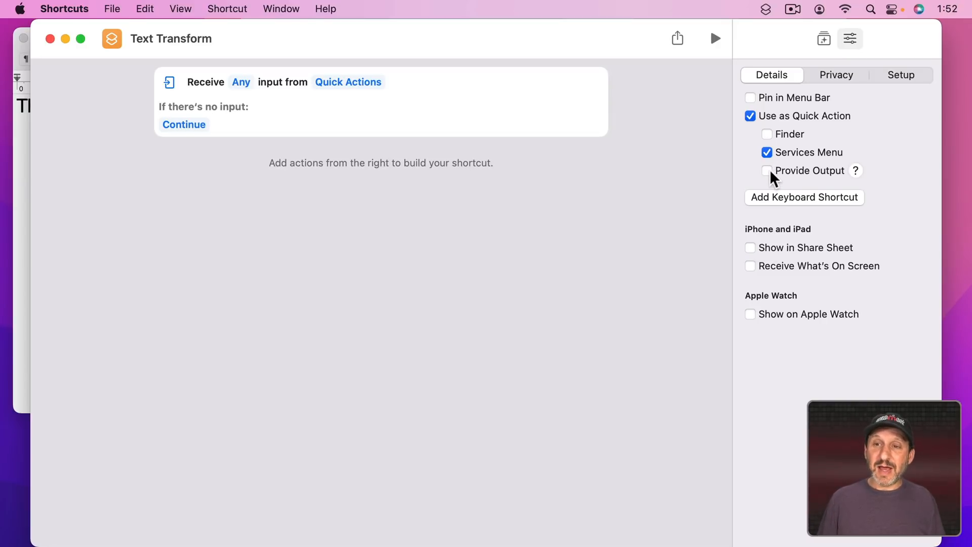
{"action": "left_click", "coordinate": [768, 170]}
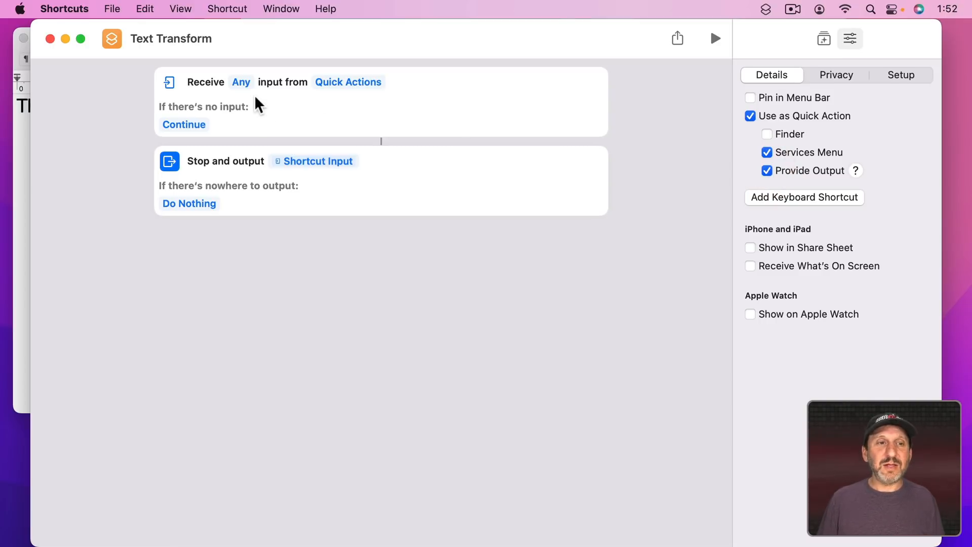
{"action": "left_click", "coordinate": [241, 82]}
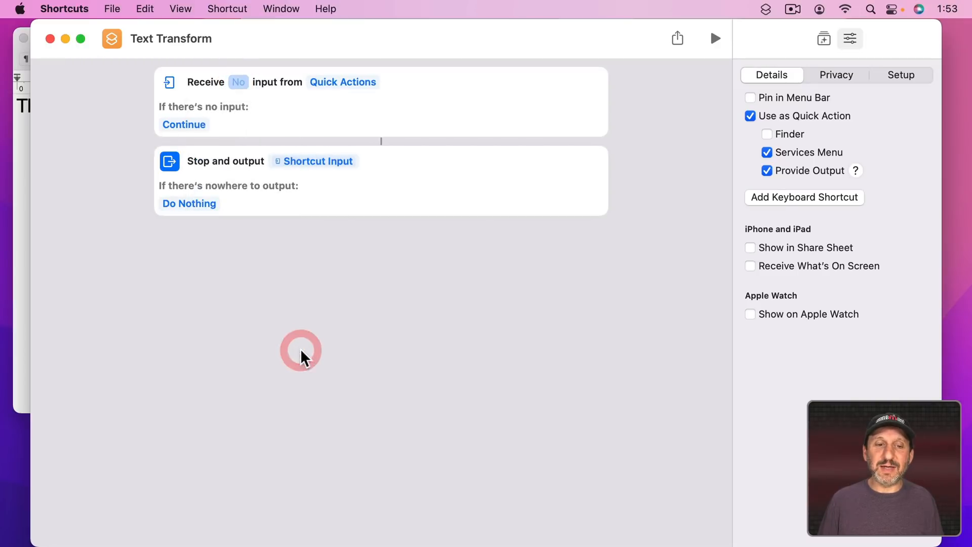
Set the shortcut to receive Text and Rich text input from Quick Actions.
{"action": "left_click", "coordinate": [238, 82]}
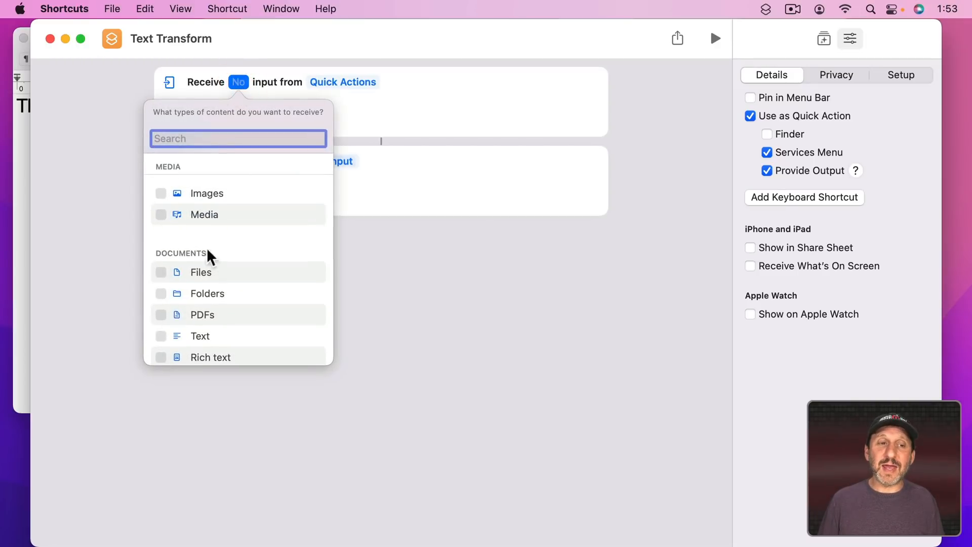
{"action": "left_click", "coordinate": [161, 297]}
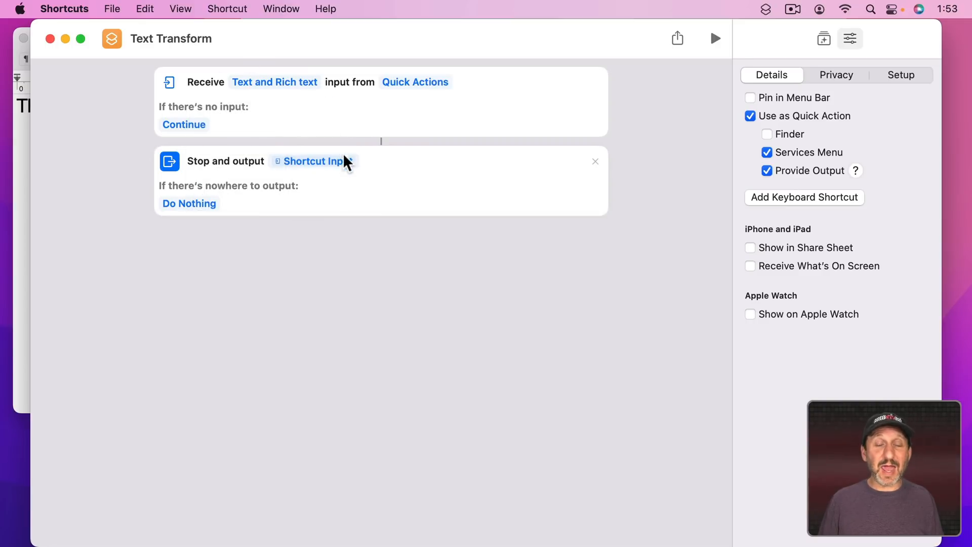
{"action": "mouse_move", "coordinate": [823, 106]}
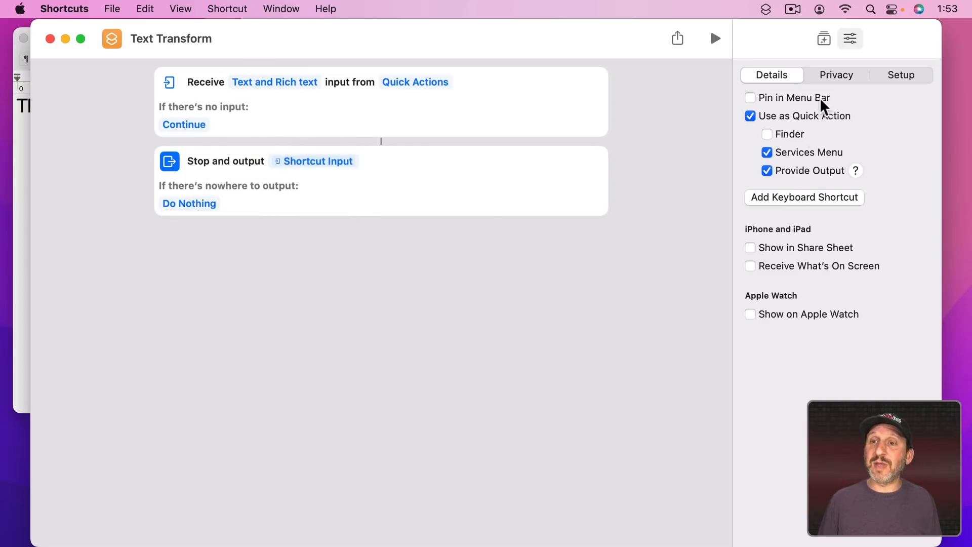
Add a Change Case action, found by searching 'transform', before the stop-and-output step.
{"action": "left_click", "coordinate": [823, 38]}
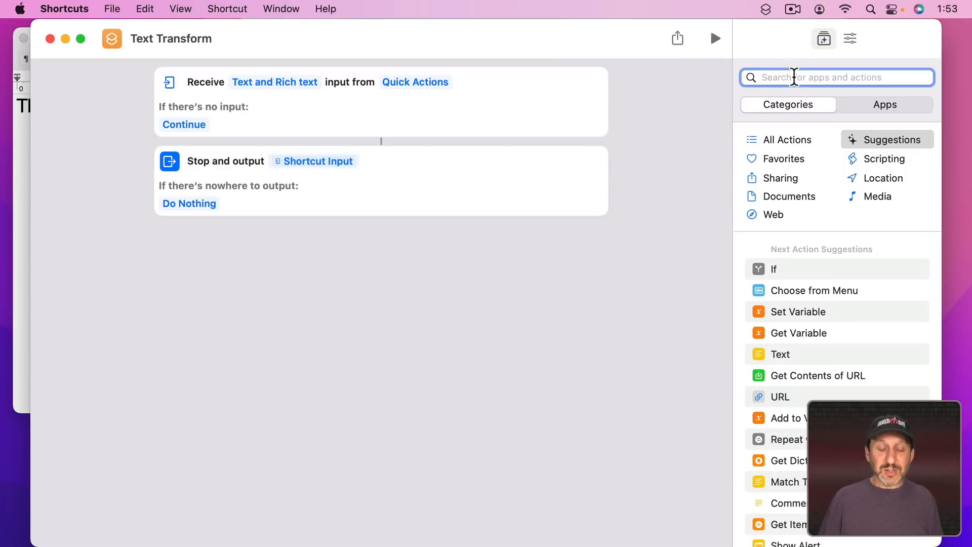
{"action": "type", "text": "transform"}
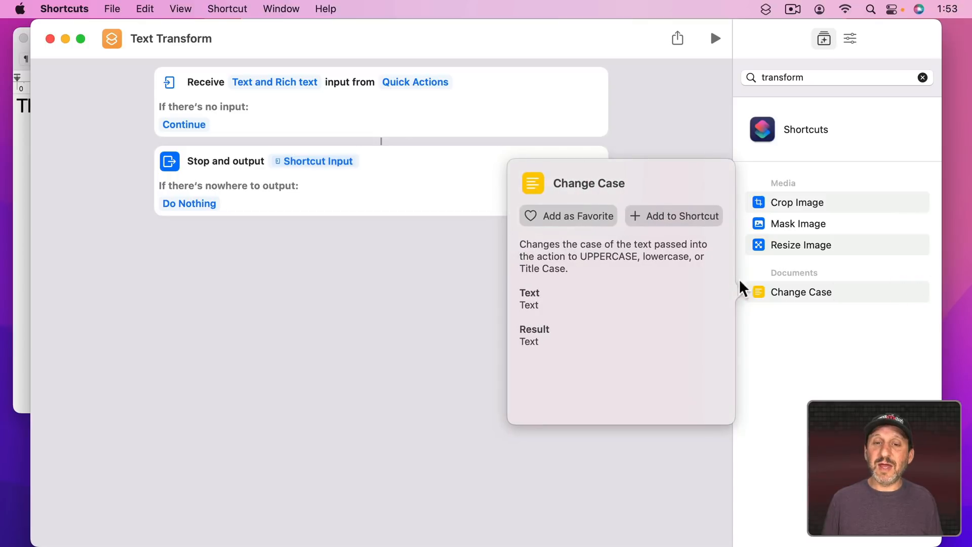
{"action": "mouse_move", "coordinate": [678, 267]}
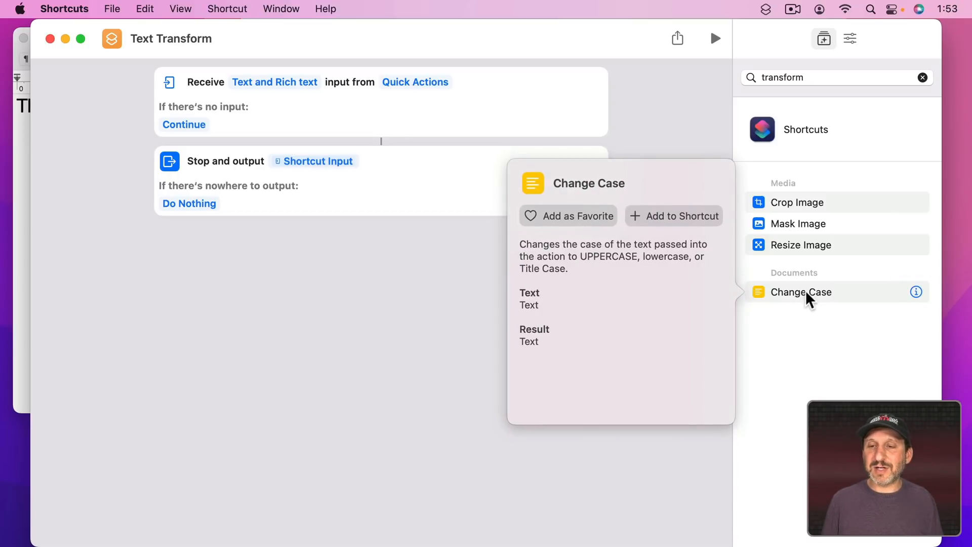
{"action": "double_click", "coordinate": [802, 292]}
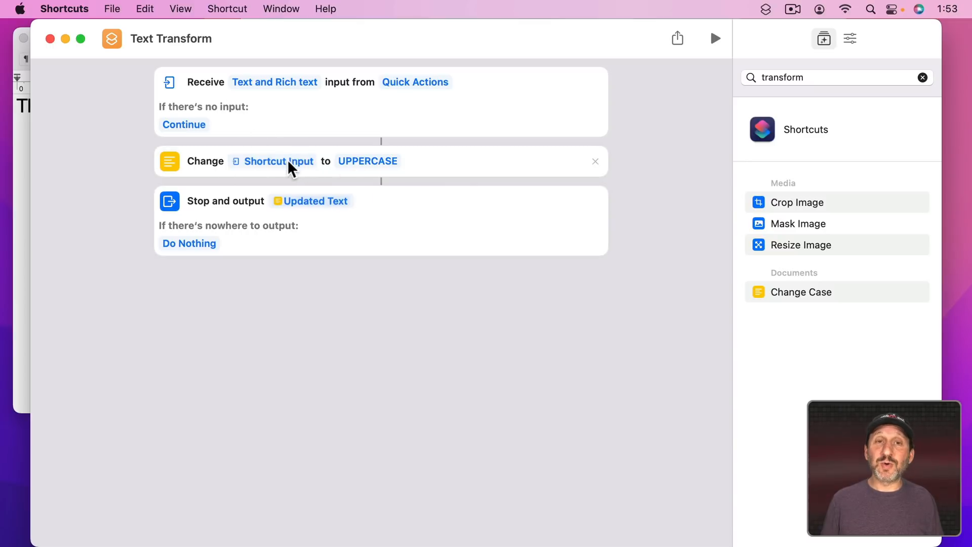
{"action": "mouse_move", "coordinate": [380, 184]}
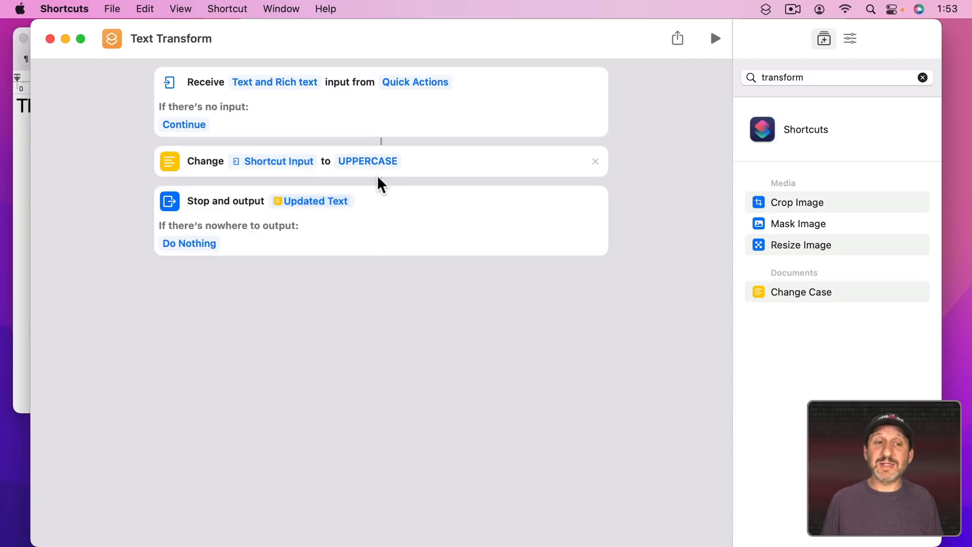
Switch the Change Case action from UPPERCASE to Capitalize with Title Case.
{"action": "left_click", "coordinate": [366, 161]}
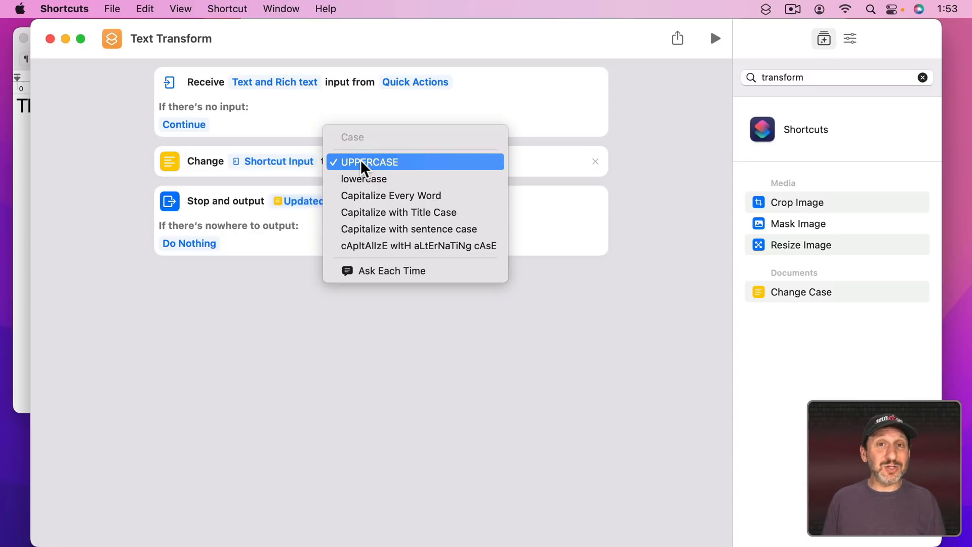
{"action": "mouse_move", "coordinate": [363, 178]}
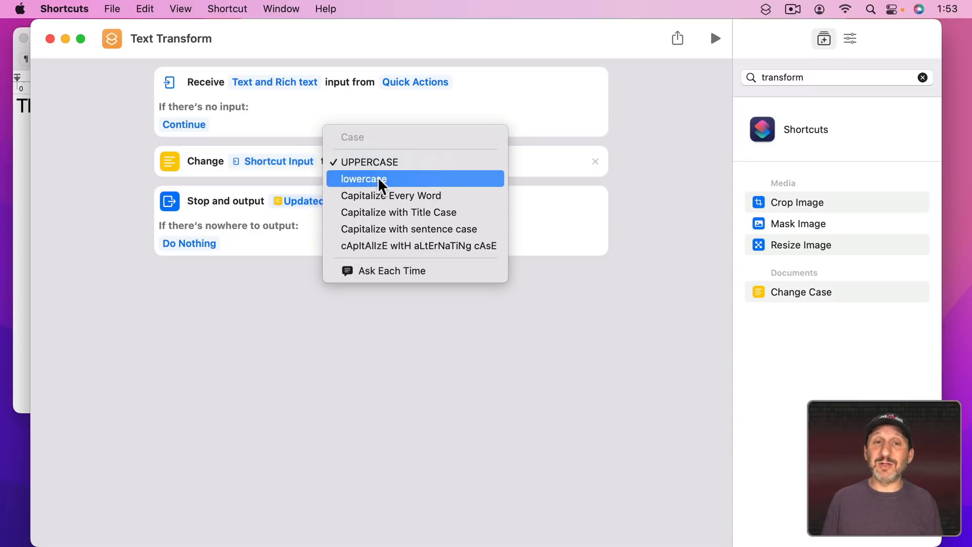
{"action": "mouse_move", "coordinate": [378, 201]}
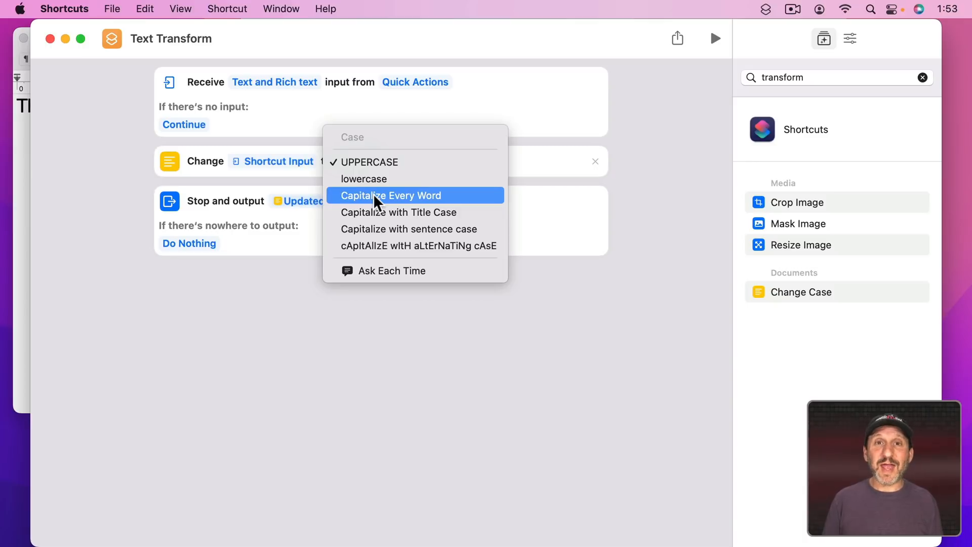
{"action": "mouse_move", "coordinate": [374, 174]}
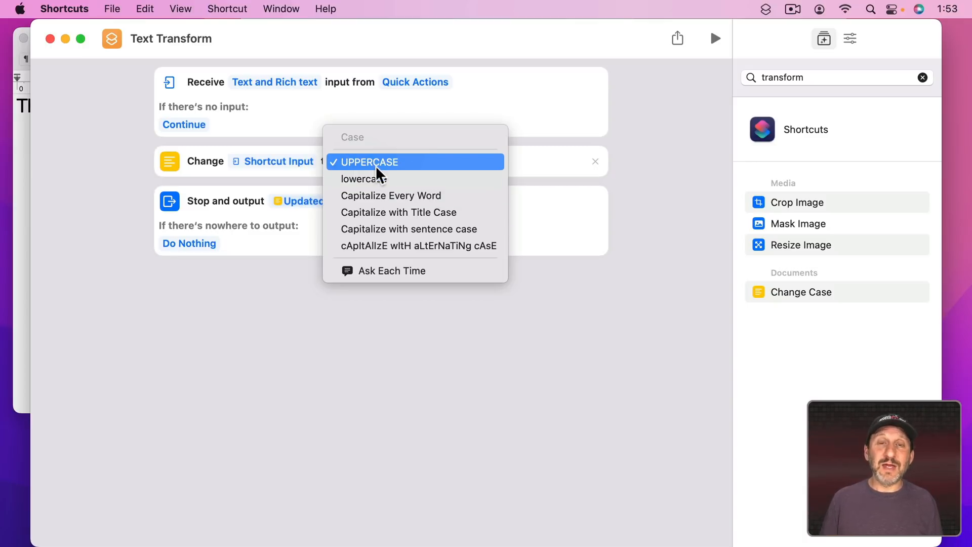
{"action": "mouse_move", "coordinate": [390, 196]}
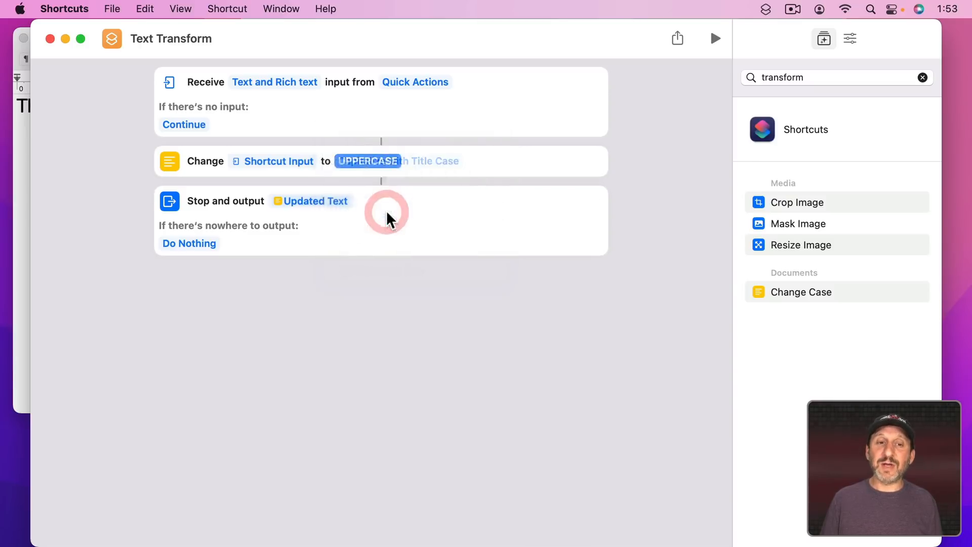
{"action": "left_click", "coordinate": [366, 161]}
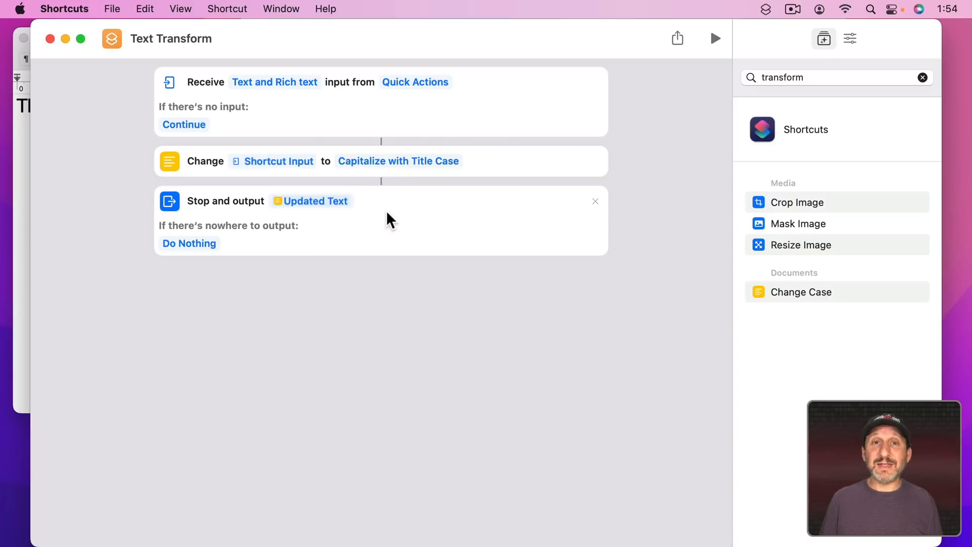
{"action": "mouse_move", "coordinate": [874, 36]}
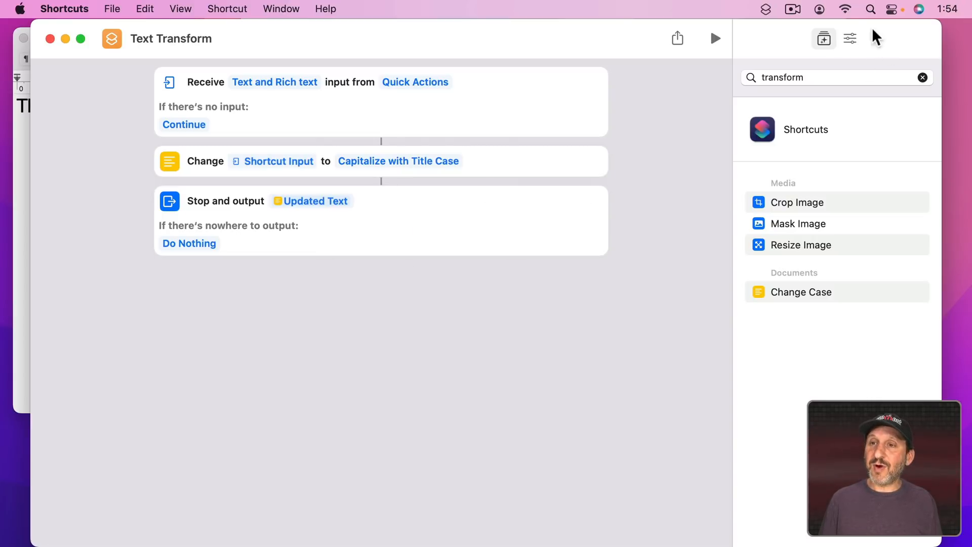
Select the whole TextEdit sentence and run the Text Transform service to title-case it.
{"action": "left_click", "coordinate": [824, 39]}
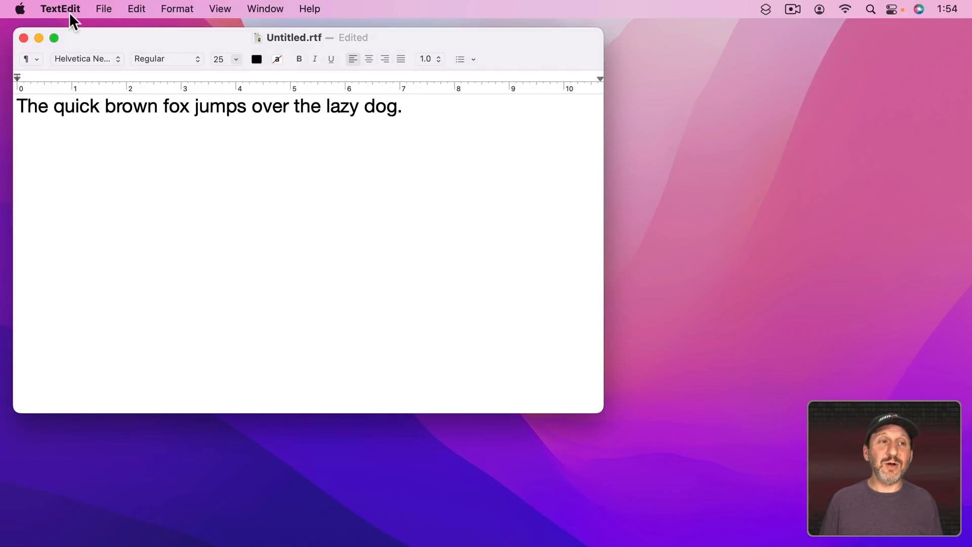
{"action": "key", "text": "cmd+a"}
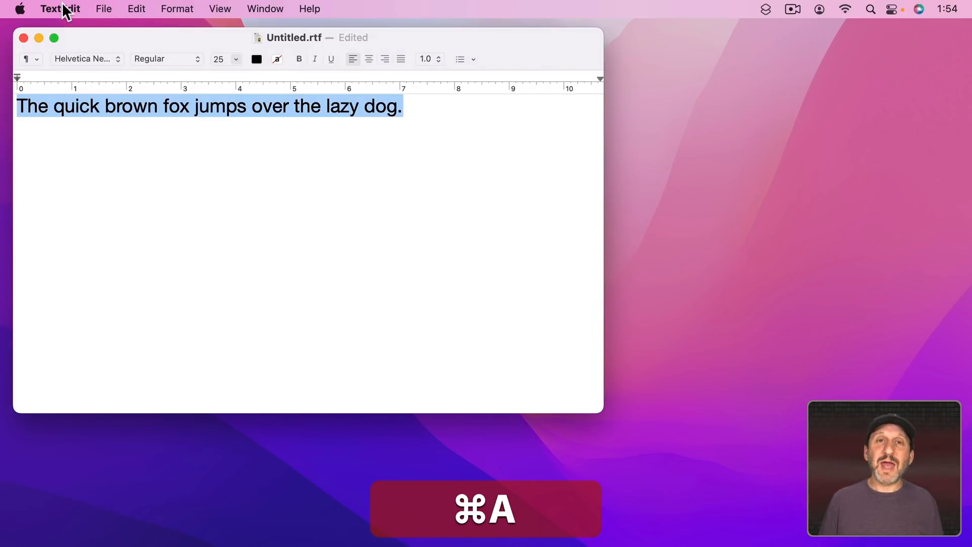
{"action": "left_click", "coordinate": [60, 9]}
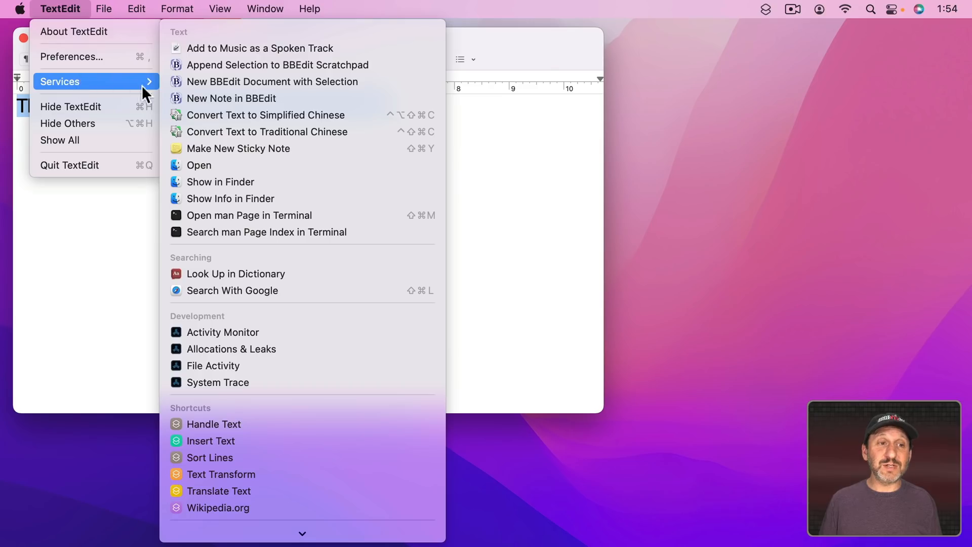
{"action": "left_click", "coordinate": [233, 474]}
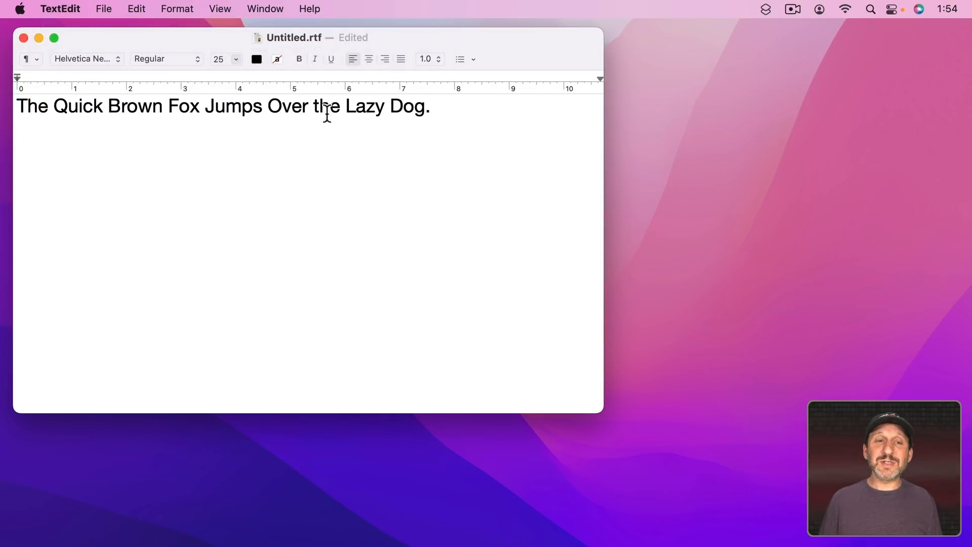
{"action": "double_click", "coordinate": [316, 107]}
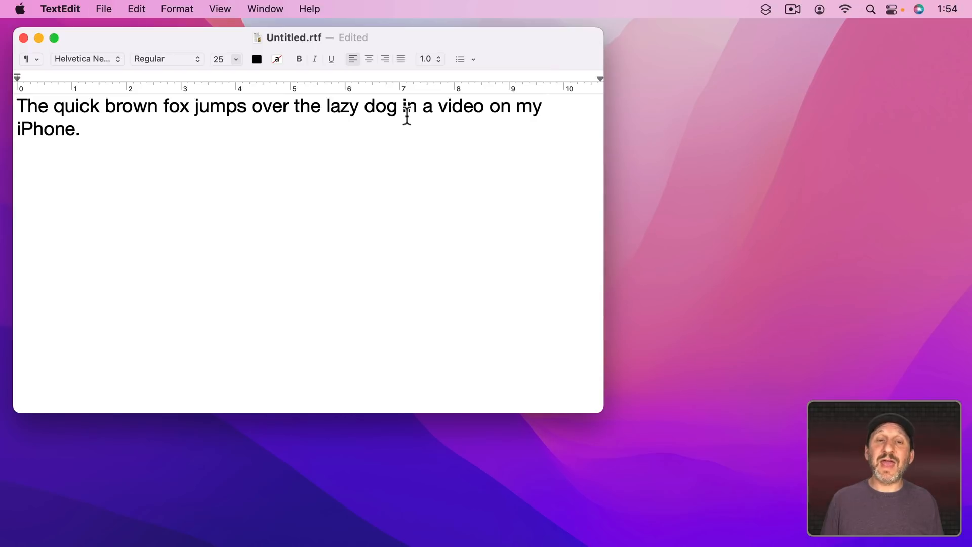
Run Text Transform on the extended sentence ending 'in a video on my iPhone'.
{"action": "double_click", "coordinate": [408, 106]}
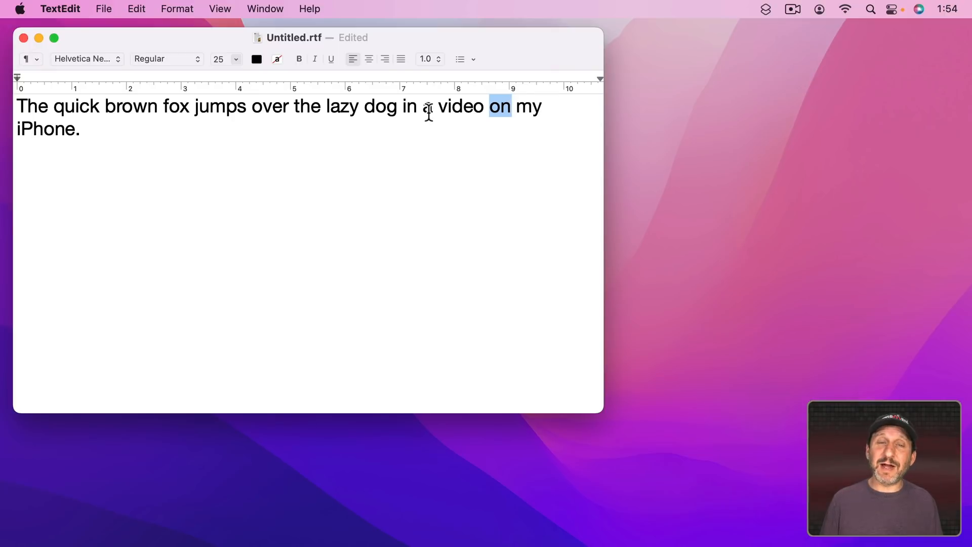
{"action": "double_click", "coordinate": [426, 107]}
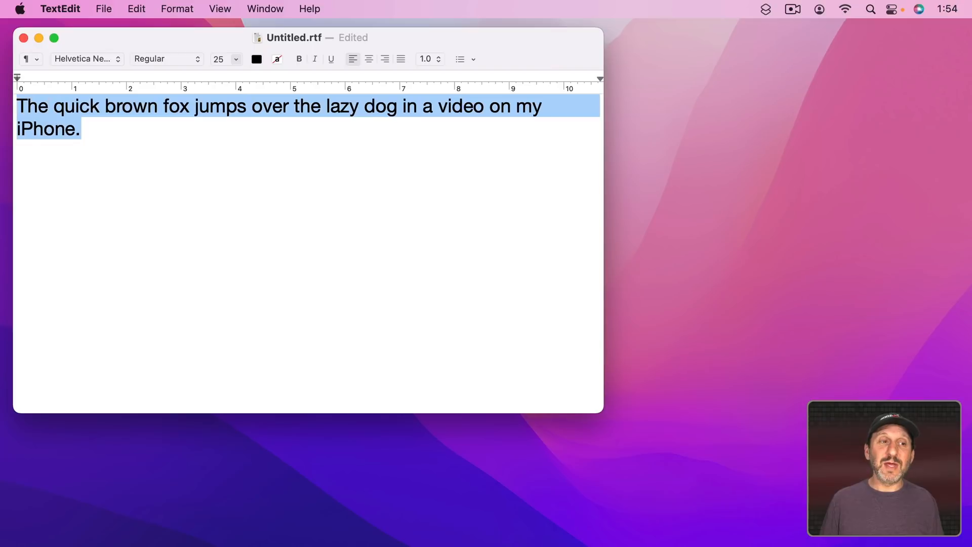
{"action": "left_click", "coordinate": [60, 9]}
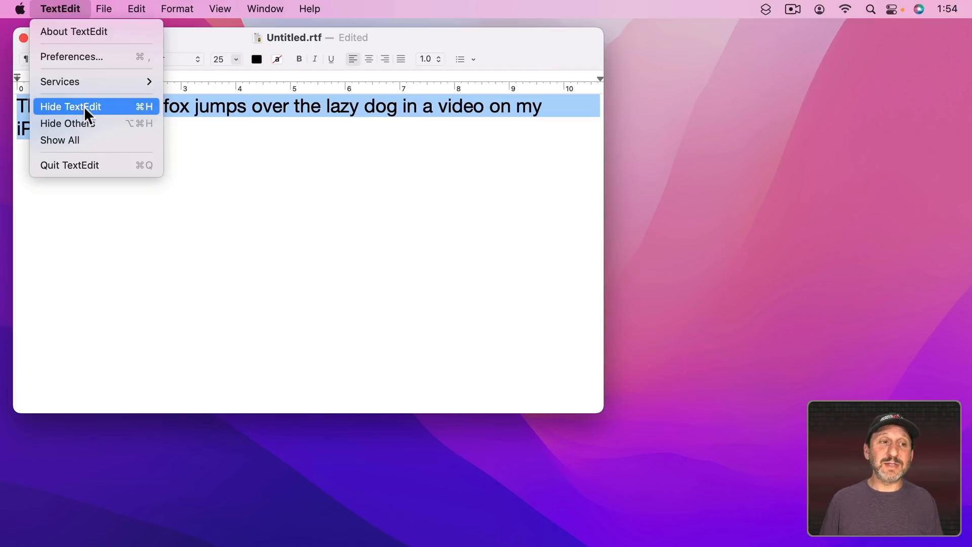
{"action": "left_click", "coordinate": [60, 81]}
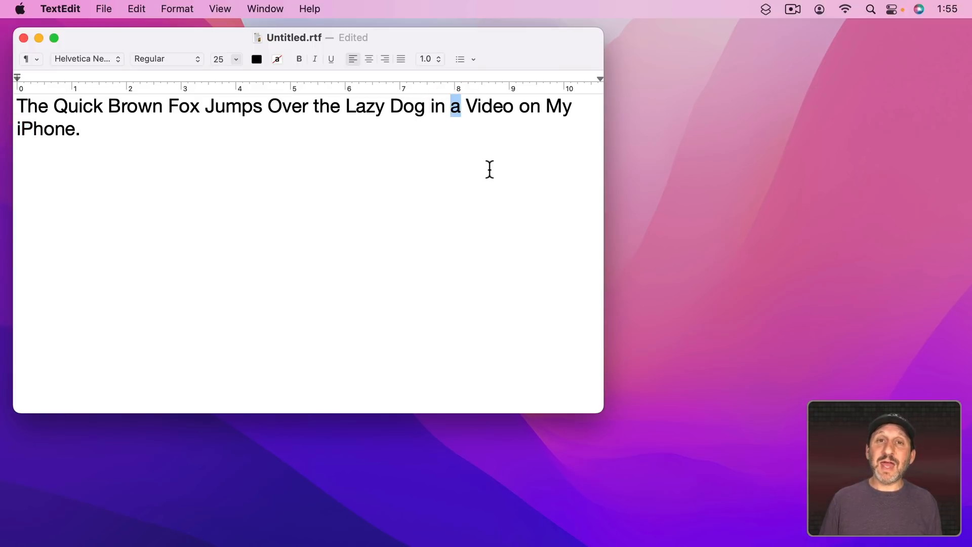
Highlight the words 'in' and 'on' that stayed lowercase after title-casing.
{"action": "left_click", "coordinate": [435, 107]}
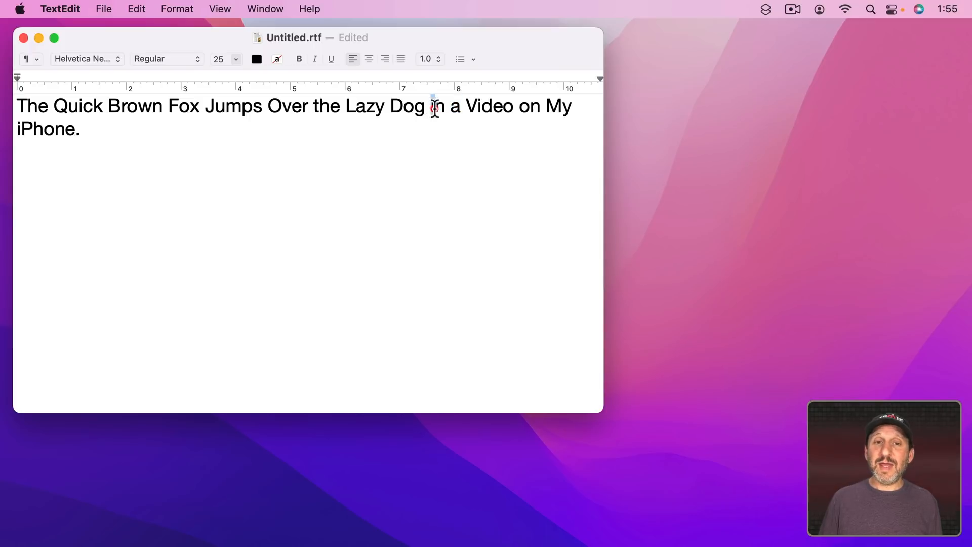
{"action": "double_click", "coordinate": [523, 105]}
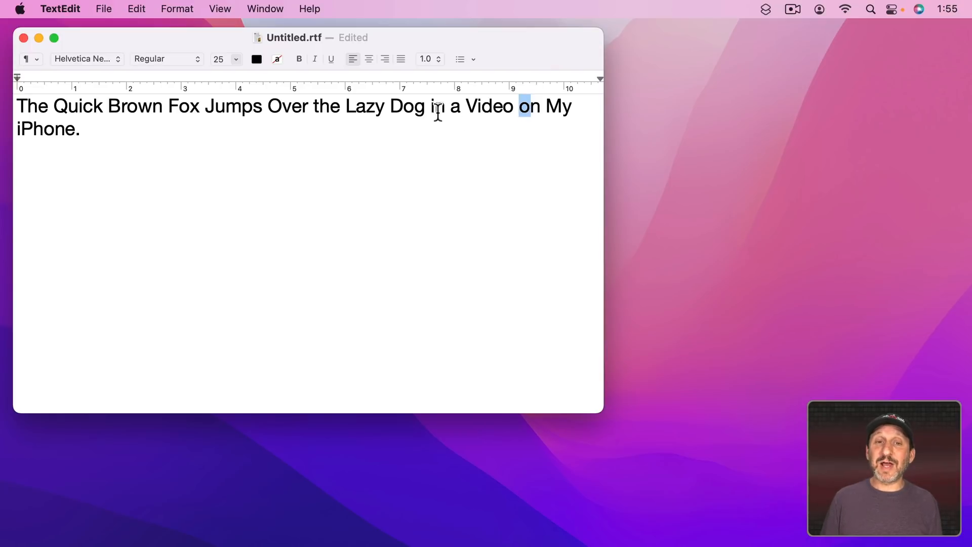
{"action": "double_click", "coordinate": [528, 105]}
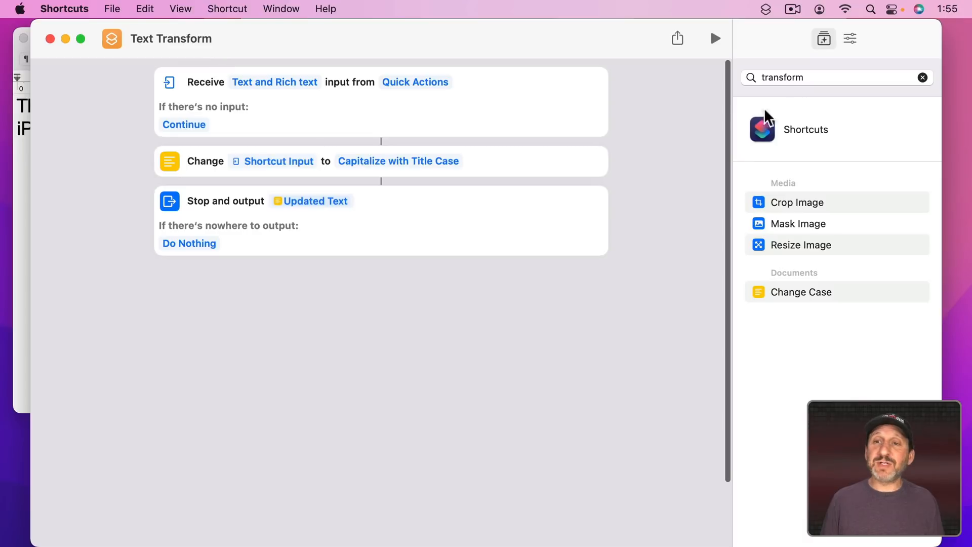
Add two Replace Text actions after Change Case: 'in' → 'In' and 'on' → 'On'.
{"action": "type", "text": "replace"}
{"action": "type", "text": "on"}
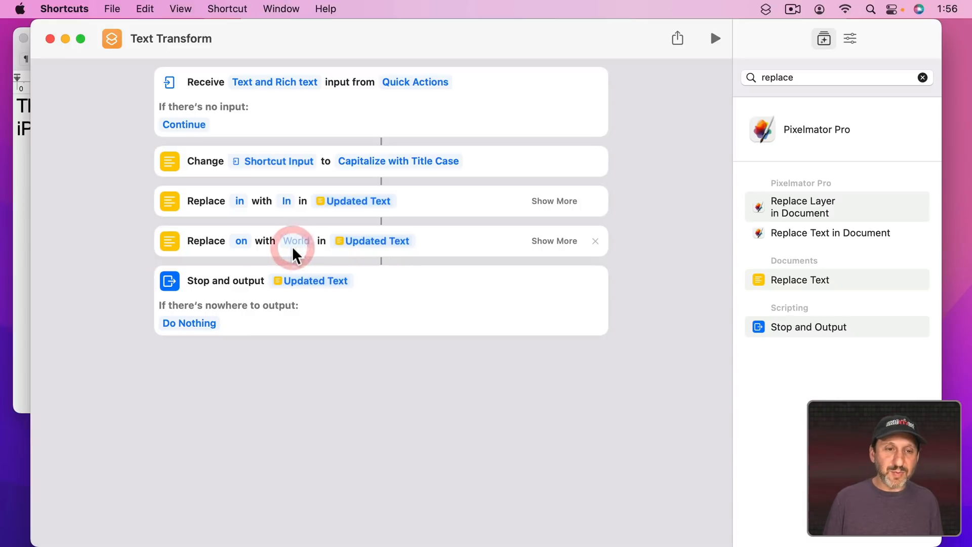
{"action": "type", "text": "On"}
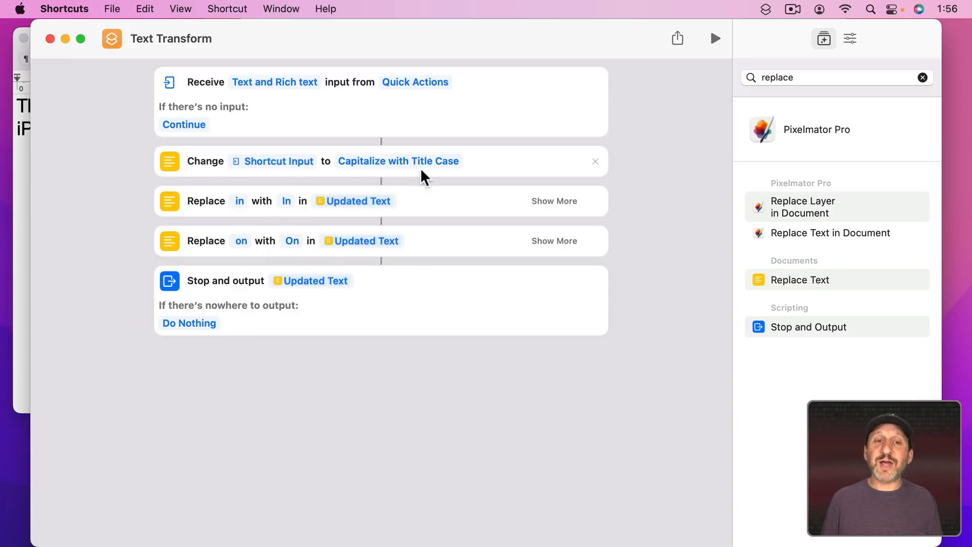
{"action": "mouse_move", "coordinate": [213, 208]}
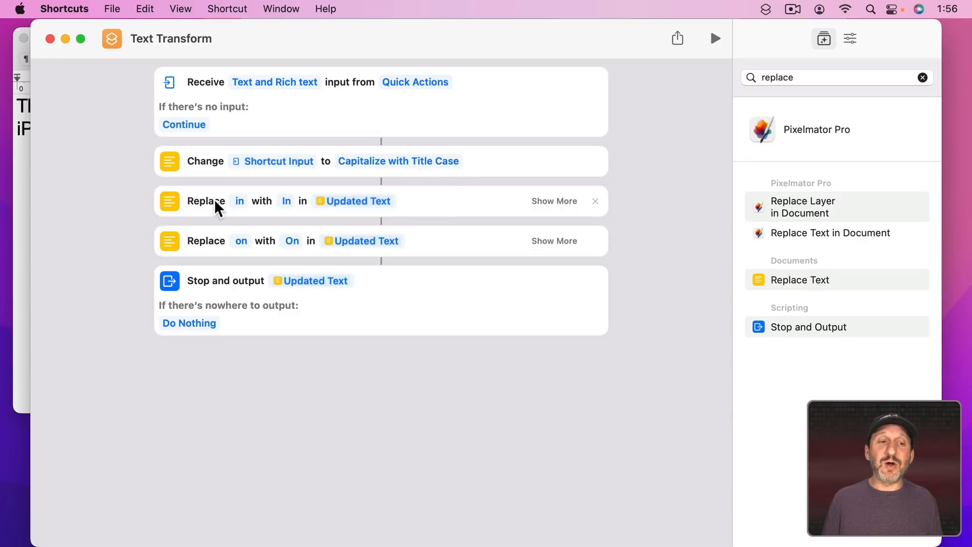
{"action": "mouse_move", "coordinate": [428, 259]}
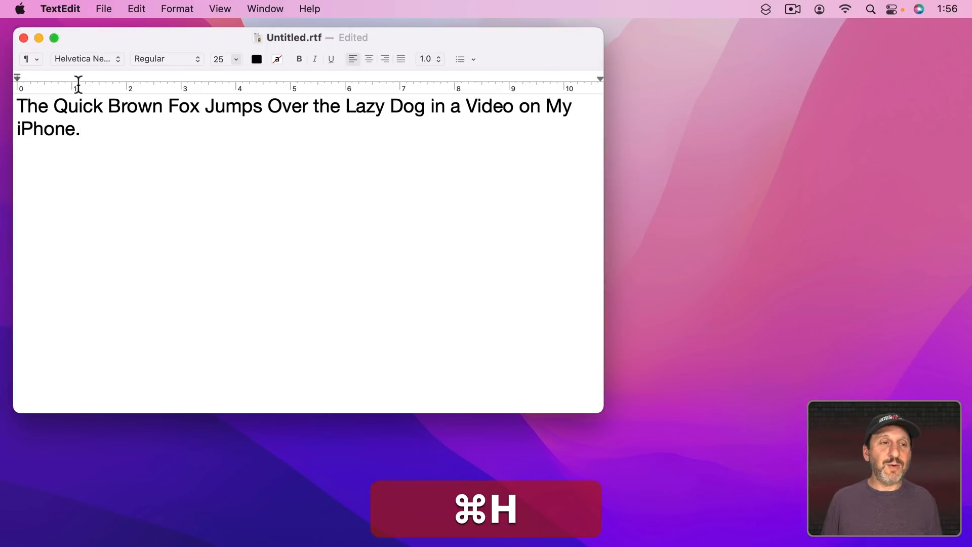
Use the TextEdit app menu to hide its window, leaving Shortcuts showing.
{"action": "left_click", "coordinate": [60, 9]}
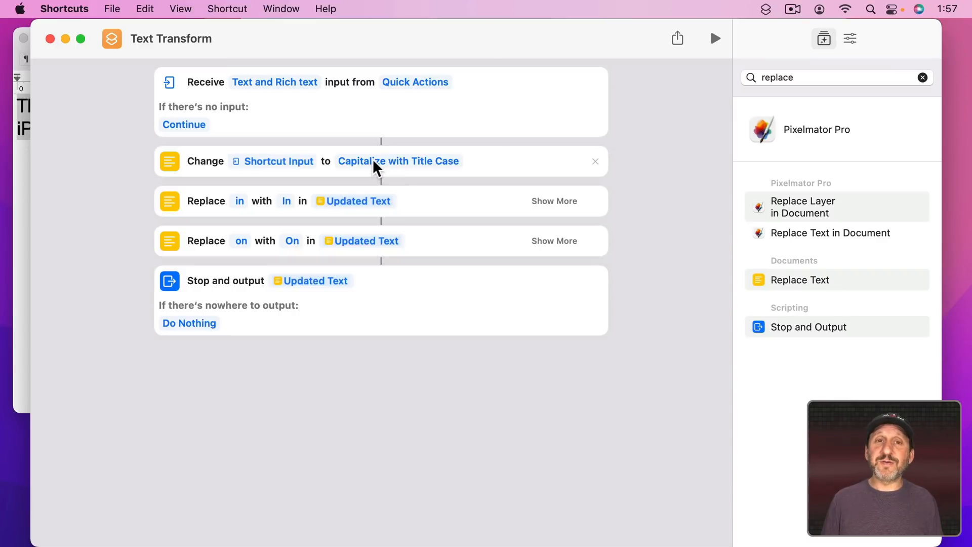
{"action": "left_click", "coordinate": [398, 161]}
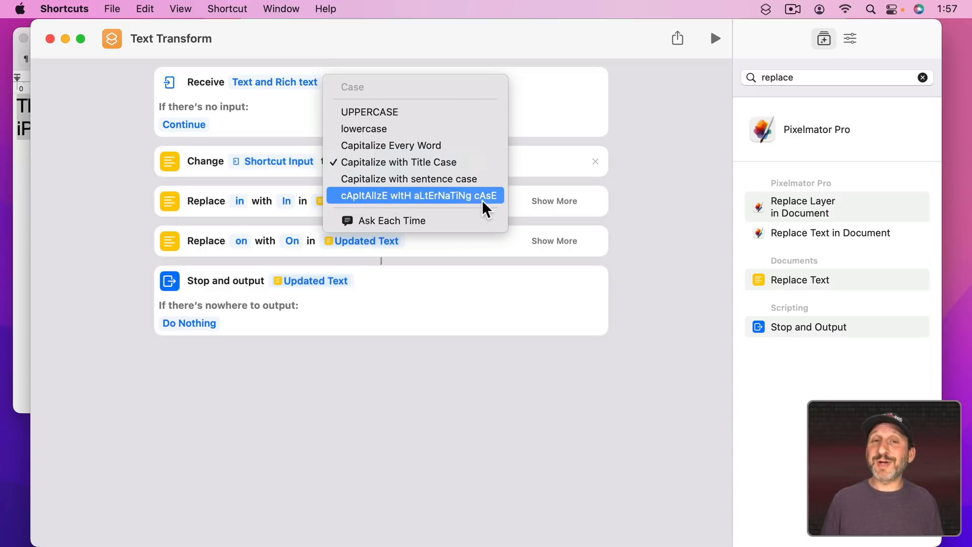
{"action": "mouse_move", "coordinate": [471, 204]}
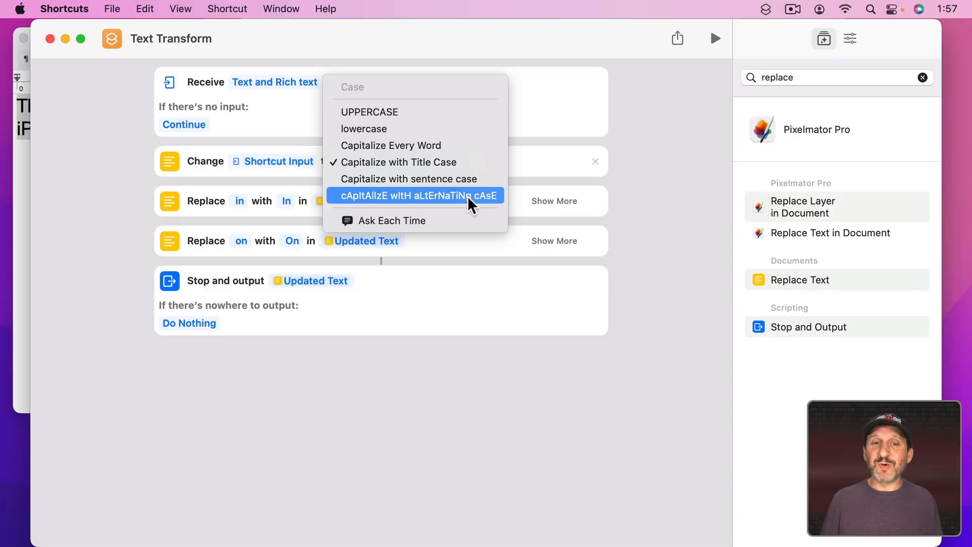
{"action": "mouse_move", "coordinate": [589, 206]}
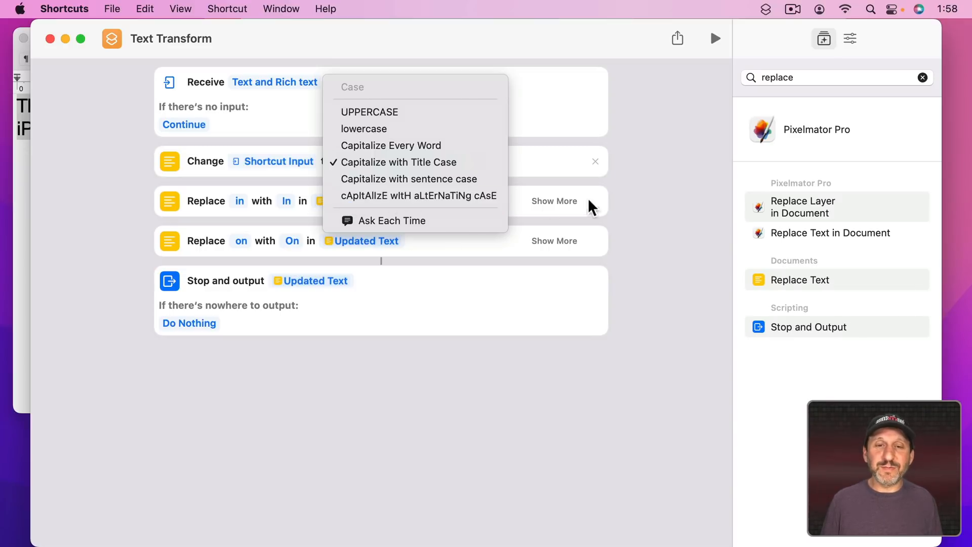
{"action": "left_click", "coordinate": [401, 162]}
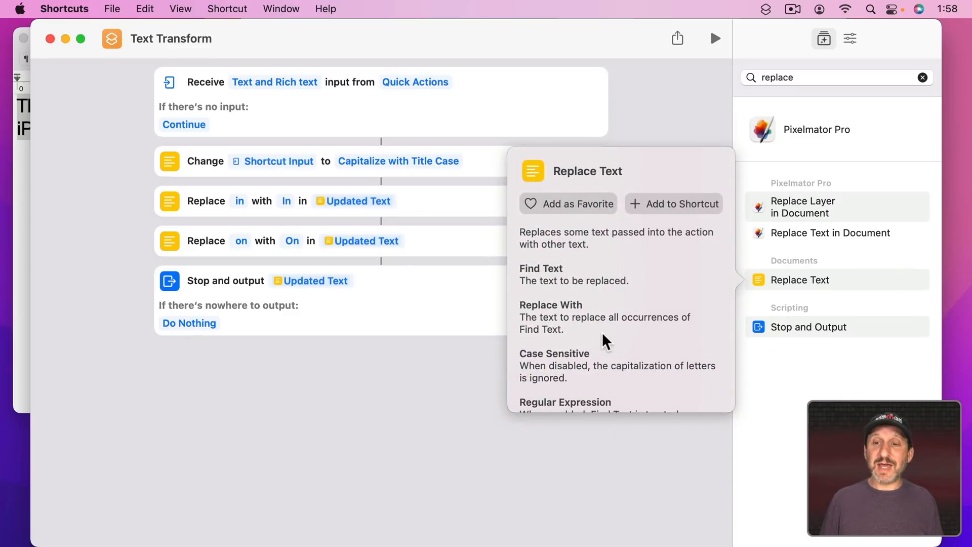
{"action": "scroll", "scroll_direction": "down", "scroll_amount": 3}
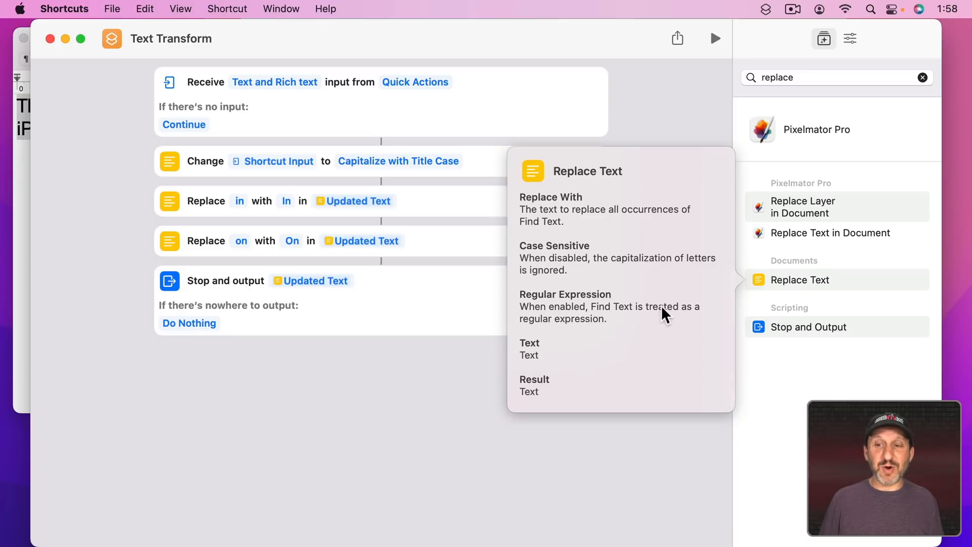
{"action": "mouse_move", "coordinate": [793, 77]}
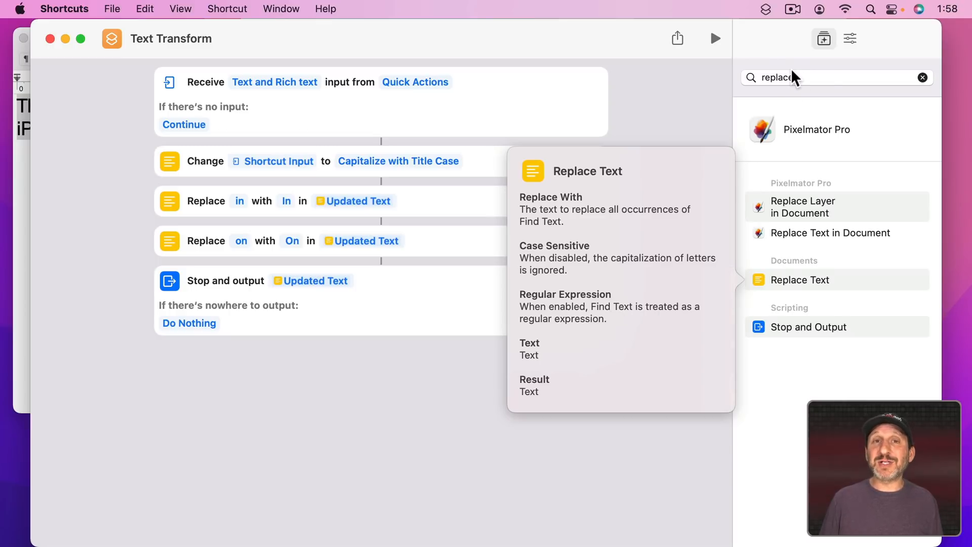
{"action": "mouse_move", "coordinate": [662, 138]}
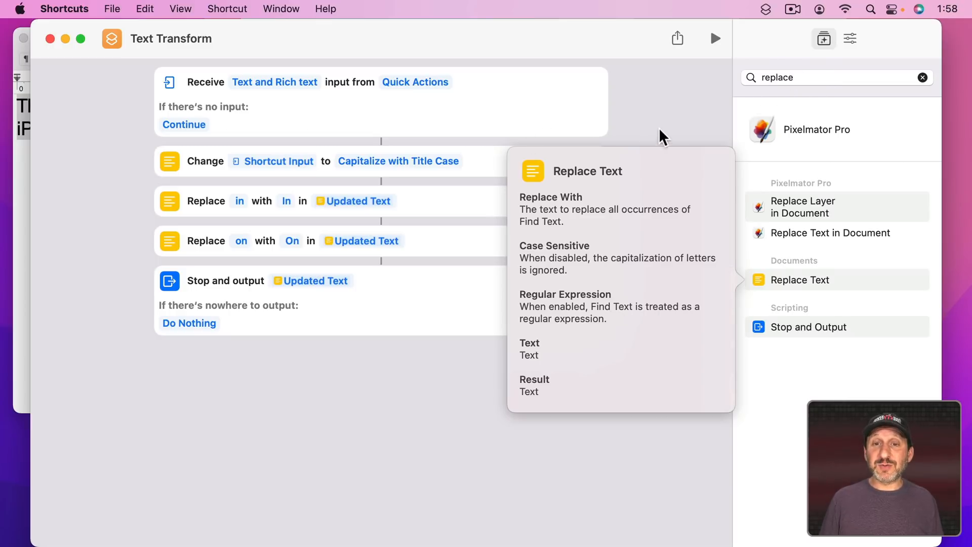
{"action": "mouse_move", "coordinate": [388, 126]}
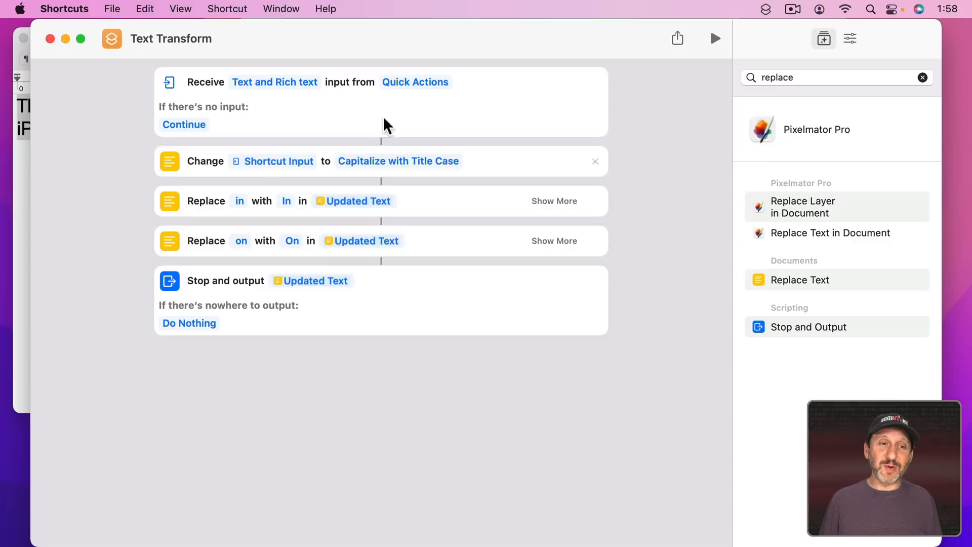